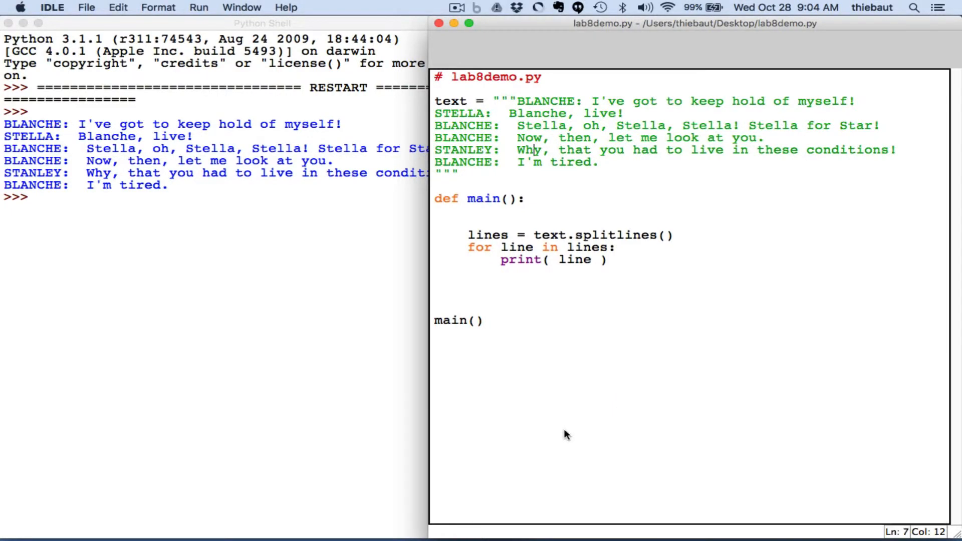
{"action": "mouse_move", "coordinate": [583, 202]}
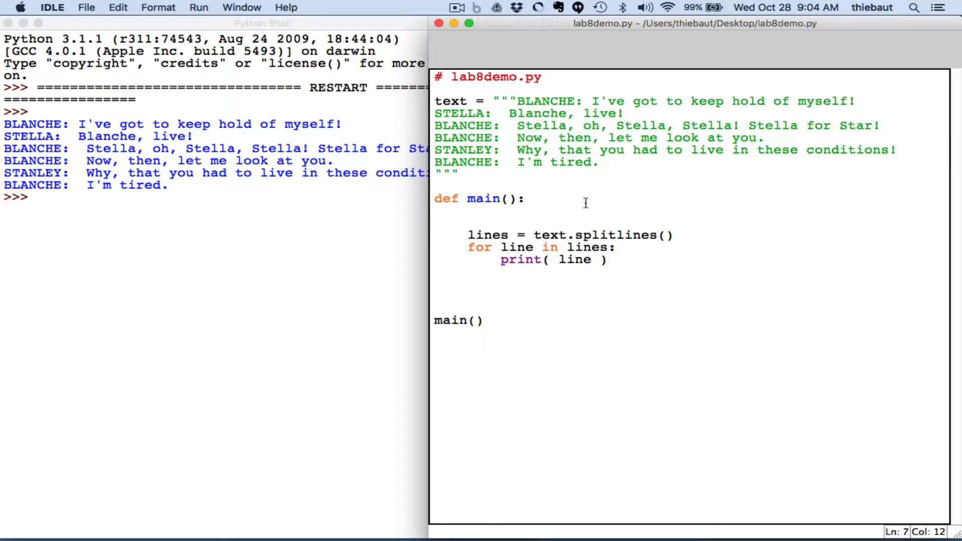
{"action": "mouse_move", "coordinate": [517, 100]}
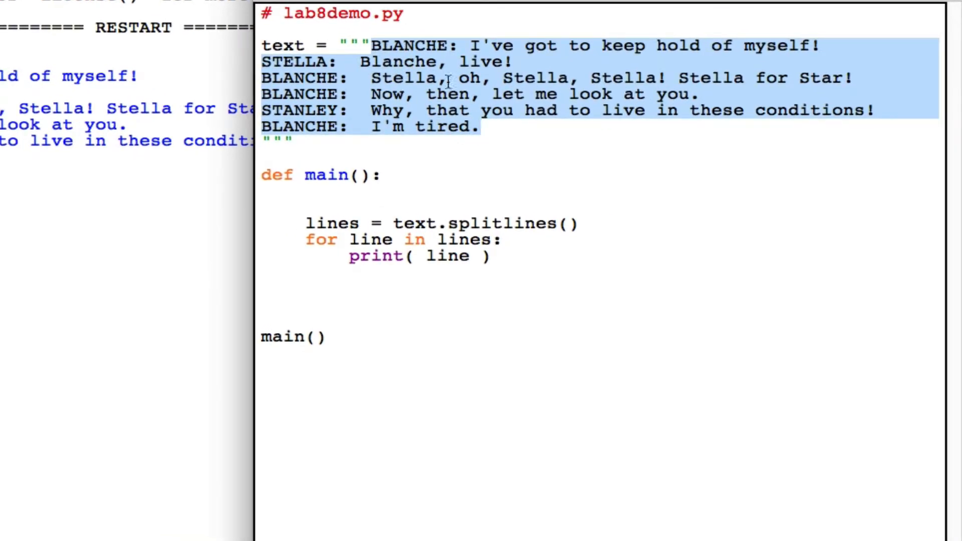
{"action": "mouse_move", "coordinate": [443, 62]}
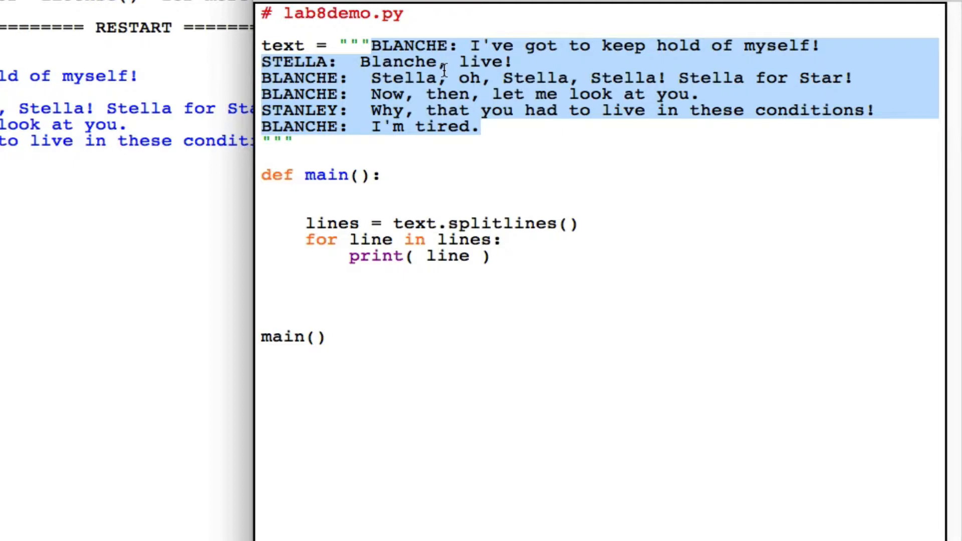
Step: Point out speaker names like STANLEY and the text variable being split into lines
{"action": "left_click", "coordinate": [482, 127]}
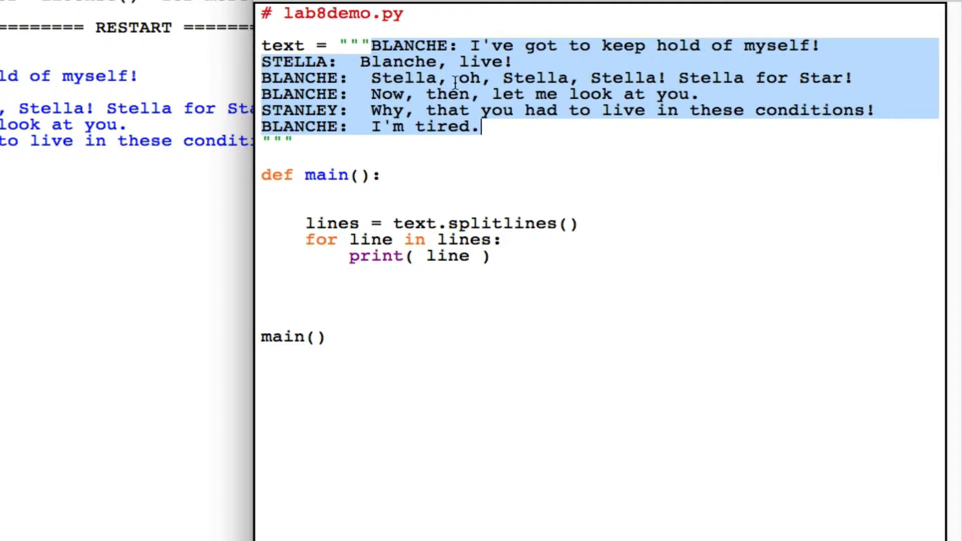
{"action": "mouse_move", "coordinate": [457, 147]}
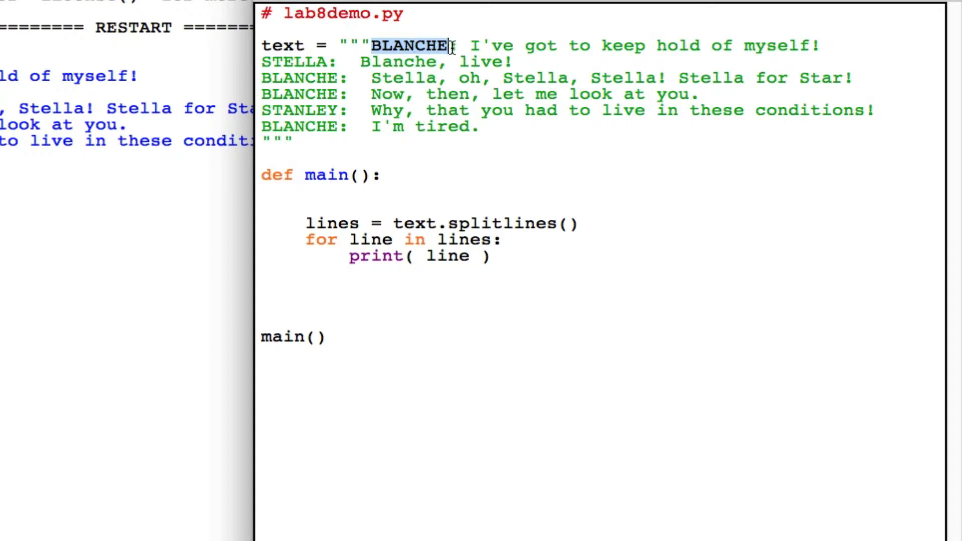
{"action": "mouse_move", "coordinate": [277, 78]}
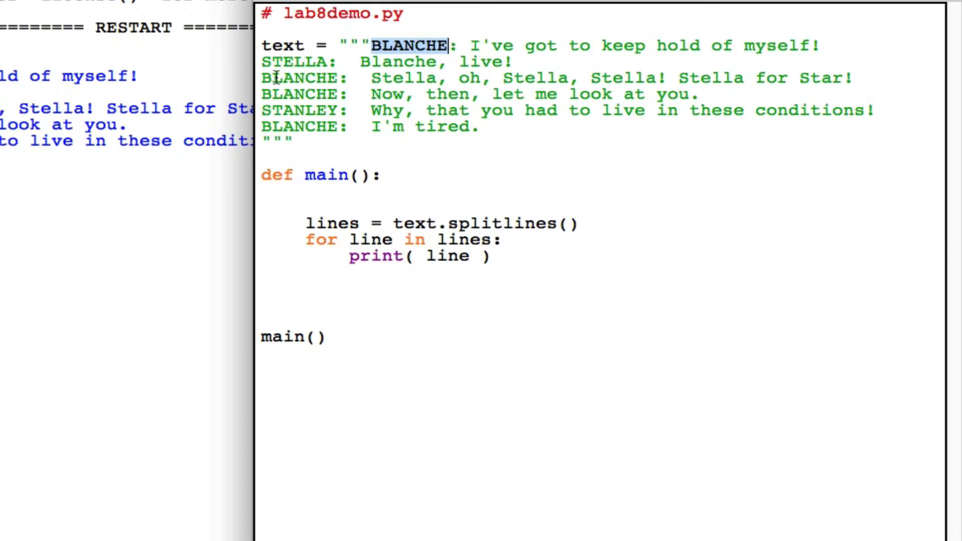
{"action": "left_click", "coordinate": [301, 78]}
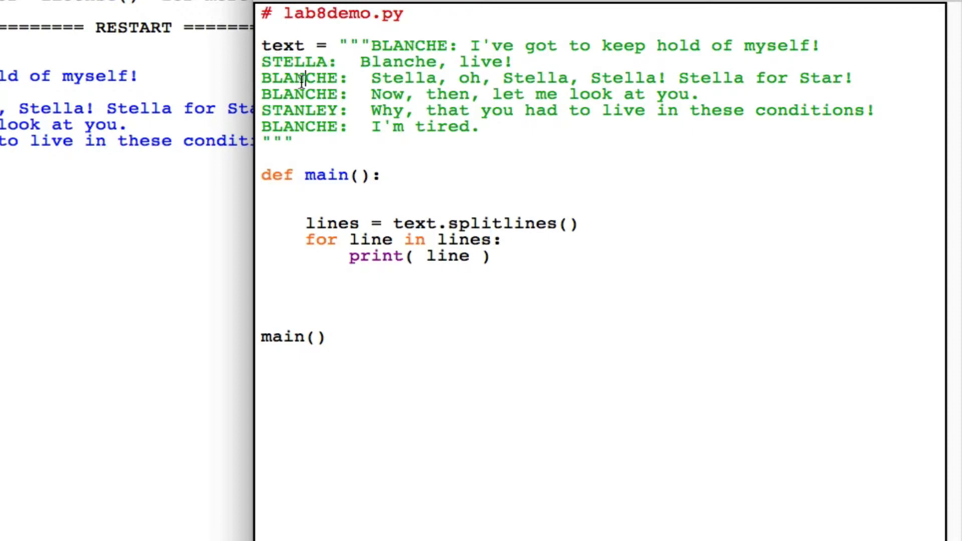
{"action": "mouse_move", "coordinate": [297, 111]}
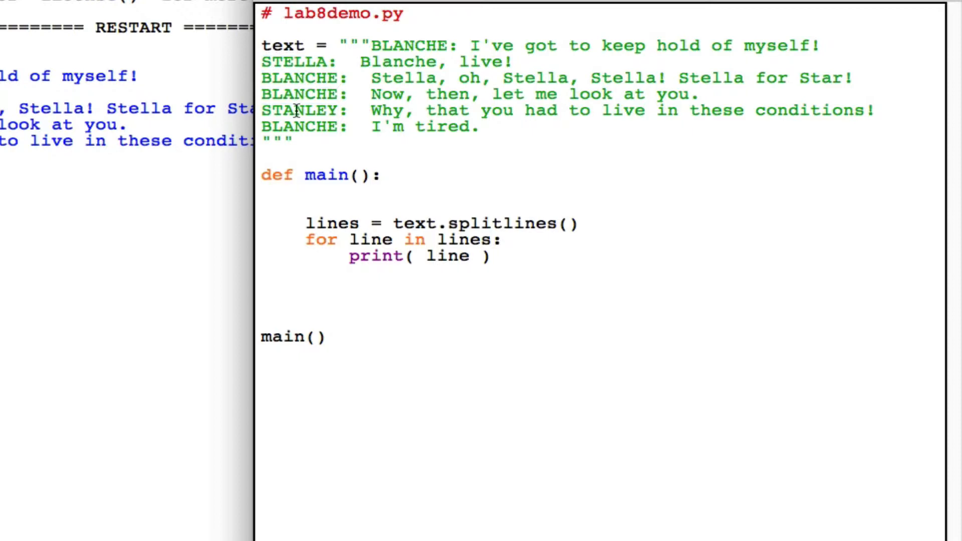
{"action": "double_click", "coordinate": [300, 111]}
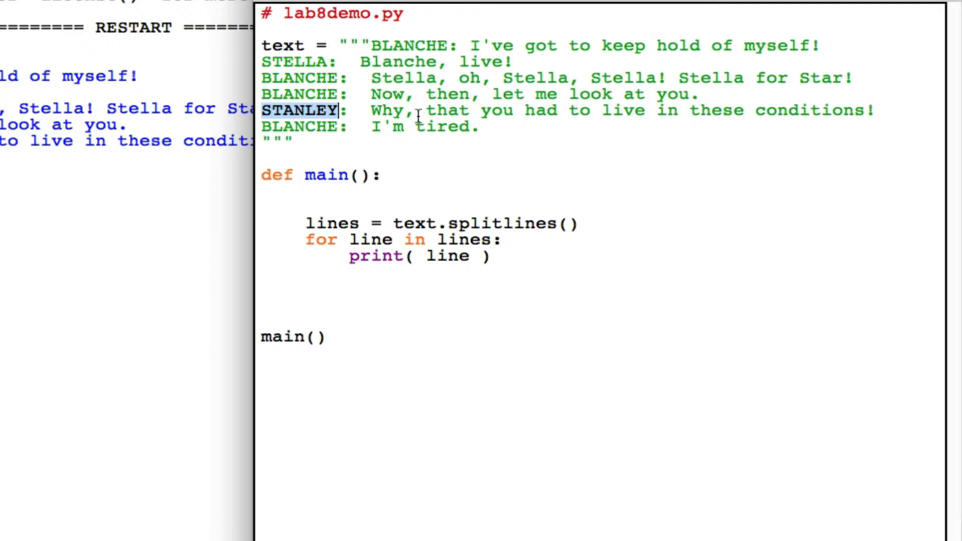
{"action": "mouse_move", "coordinate": [410, 115]}
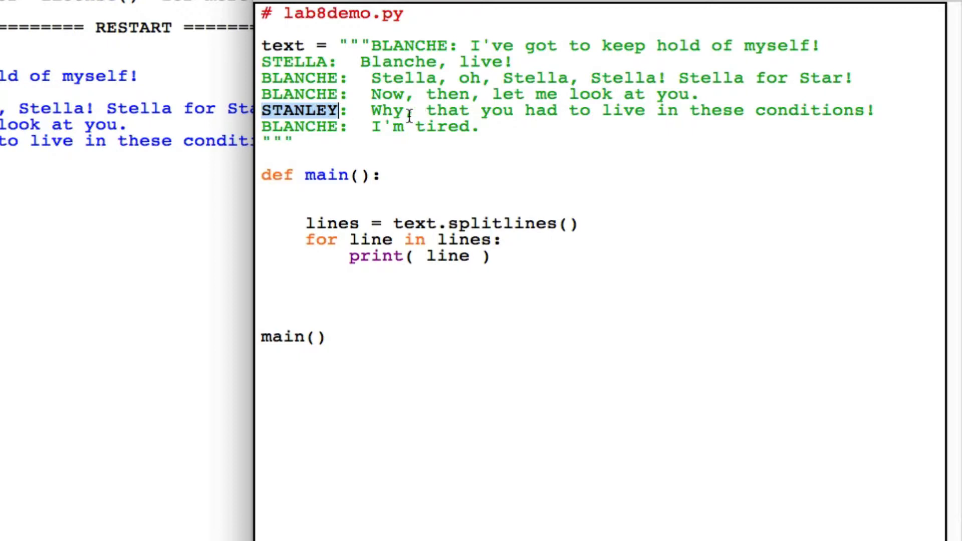
{"action": "mouse_move", "coordinate": [466, 111]}
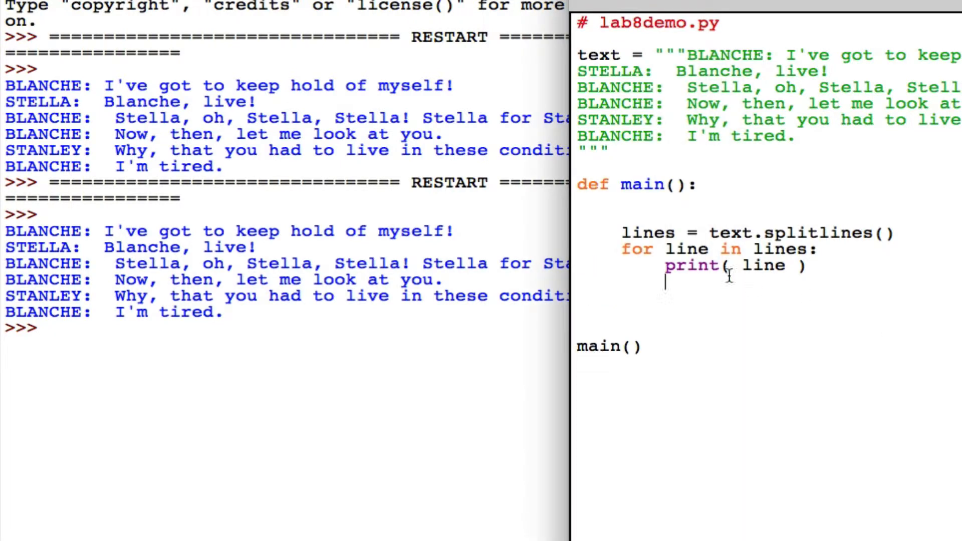
{"action": "mouse_move", "coordinate": [724, 277]}
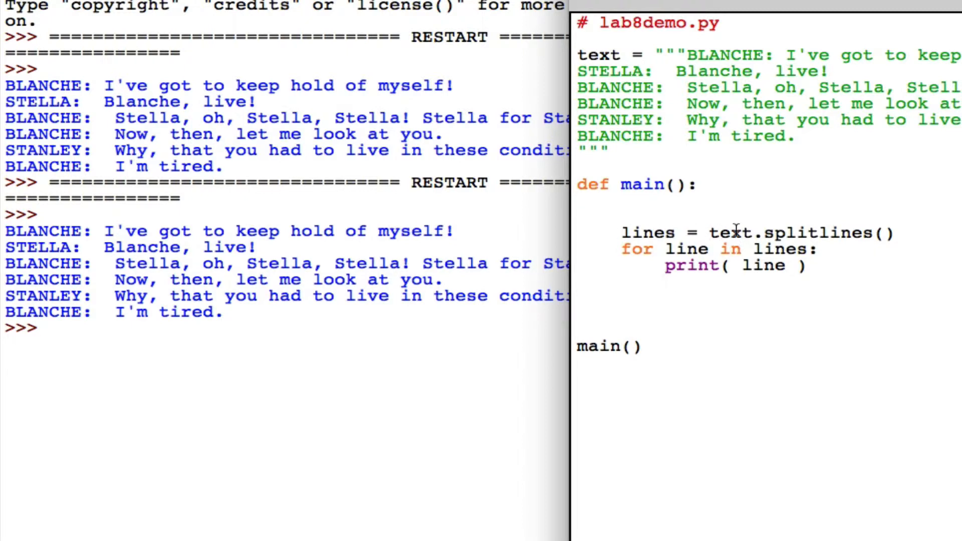
{"action": "double_click", "coordinate": [730, 233]}
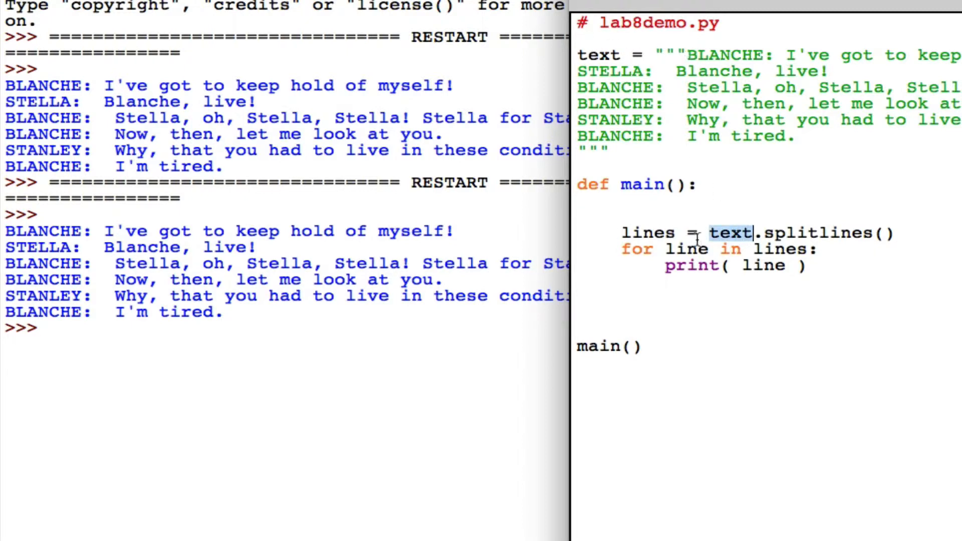
{"action": "mouse_move", "coordinate": [816, 232]}
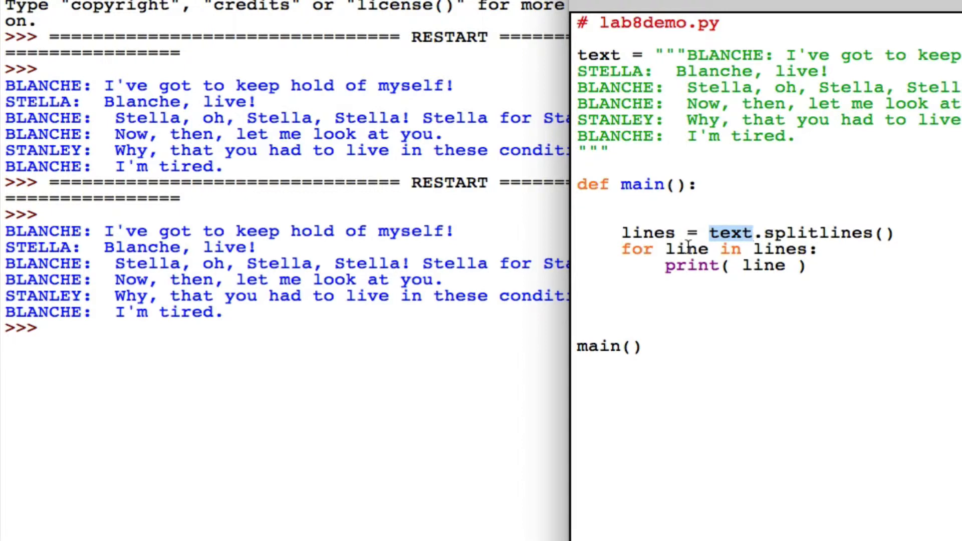
{"action": "mouse_move", "coordinate": [434, 325]}
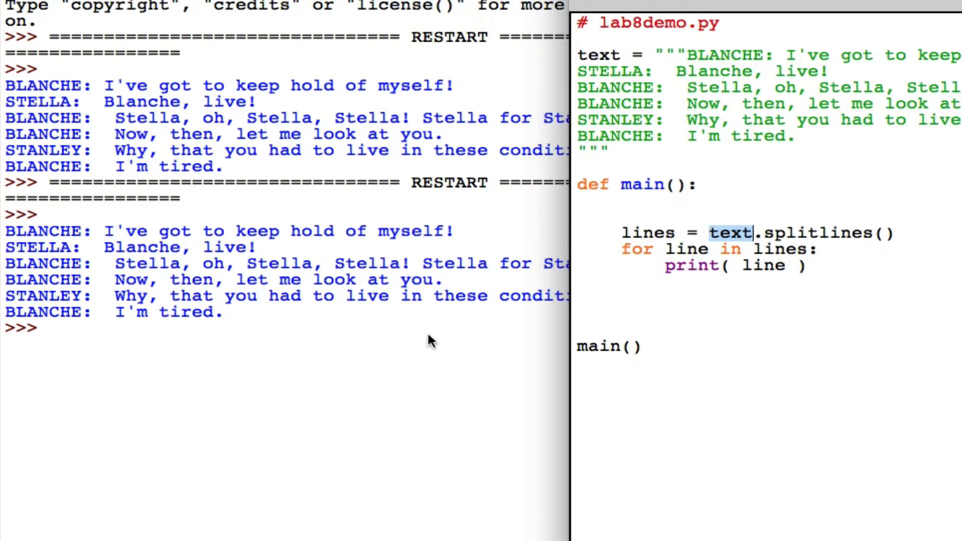
{"action": "mouse_move", "coordinate": [822, 243]}
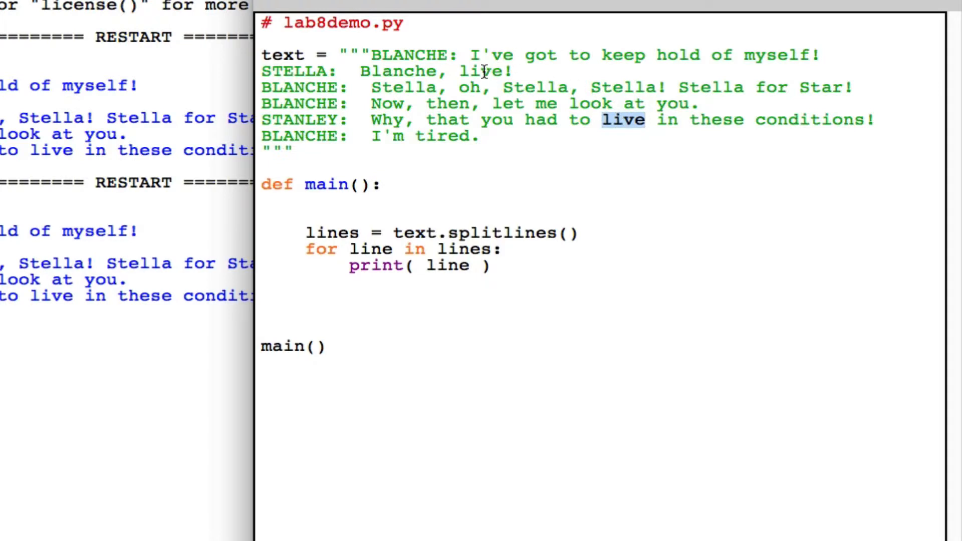
Step: Add the condition if line.find( "live" )!=-1: above the print statement
{"action": "double_click", "coordinate": [483, 71]}
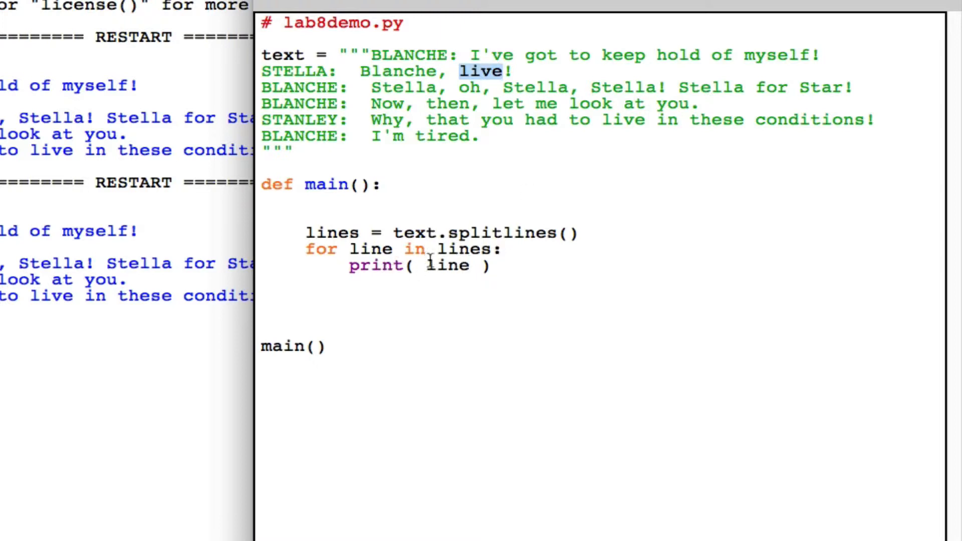
{"action": "mouse_move", "coordinate": [477, 294]}
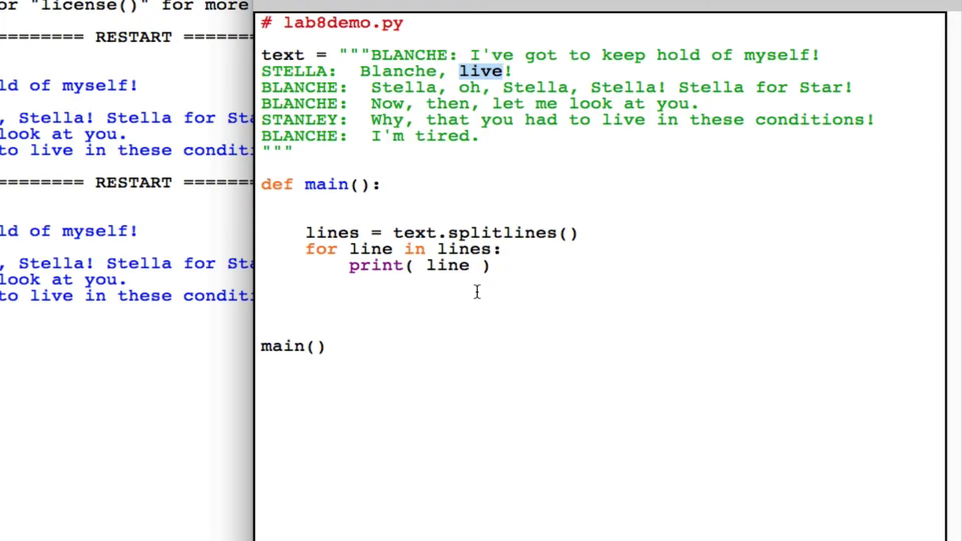
{"action": "type", "text": "i"}
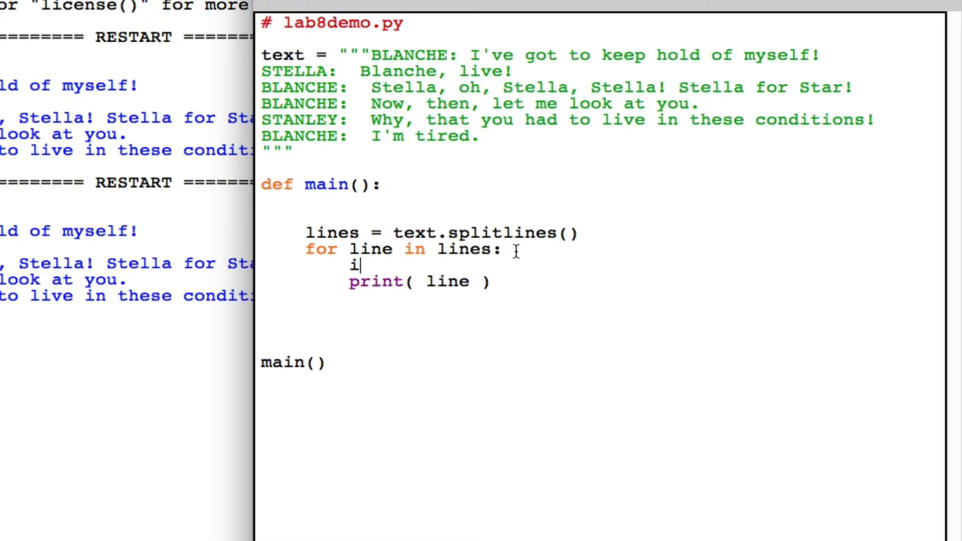
{"action": "type", "text": "f line.find"}
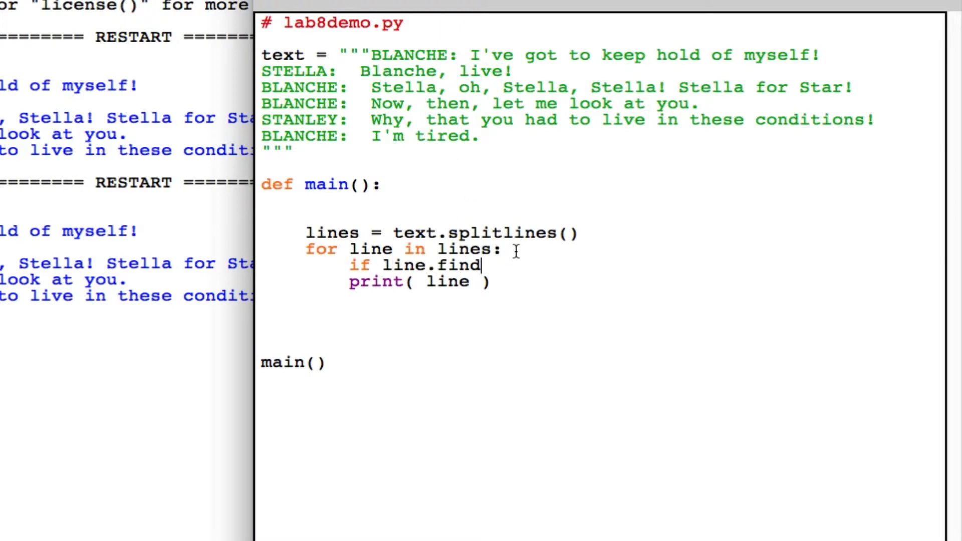
{"action": "type", "text": "( \"live\""}
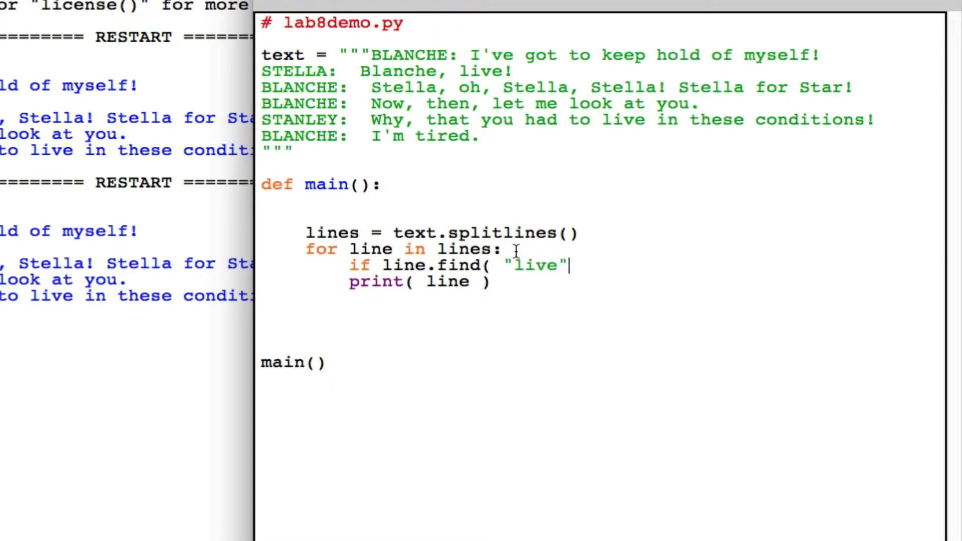
{"action": "type", "text": ")!="}
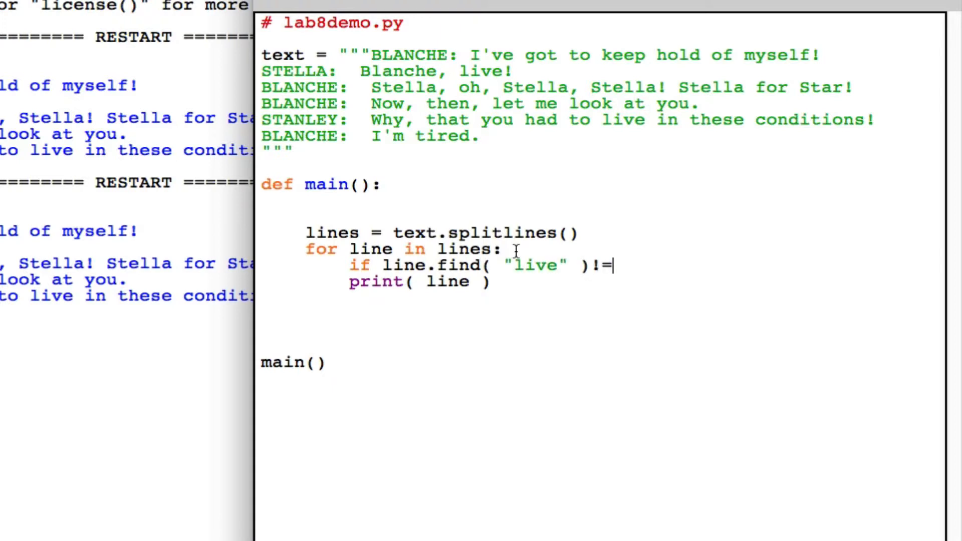
{"action": "type", "text": "-1:"}
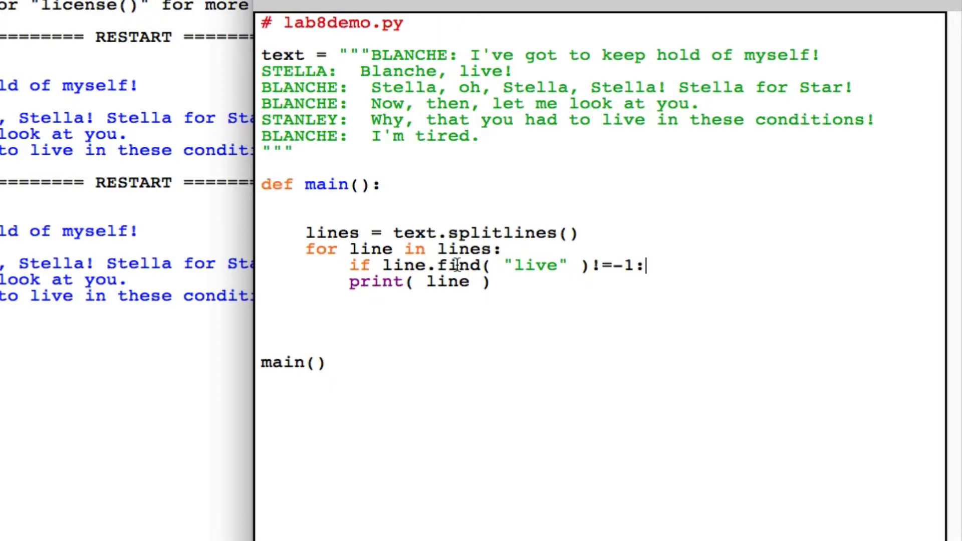
{"action": "mouse_move", "coordinate": [531, 265]}
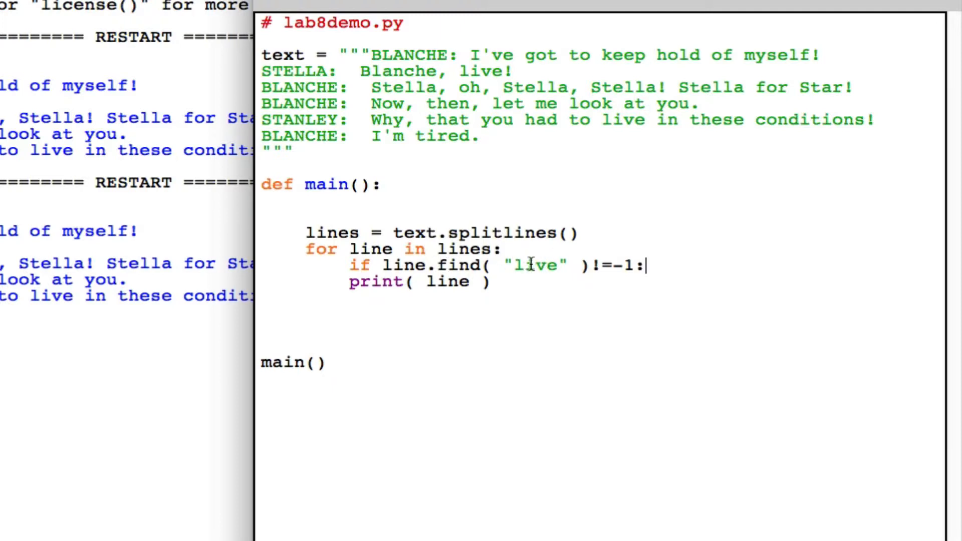
{"action": "mouse_move", "coordinate": [408, 265]}
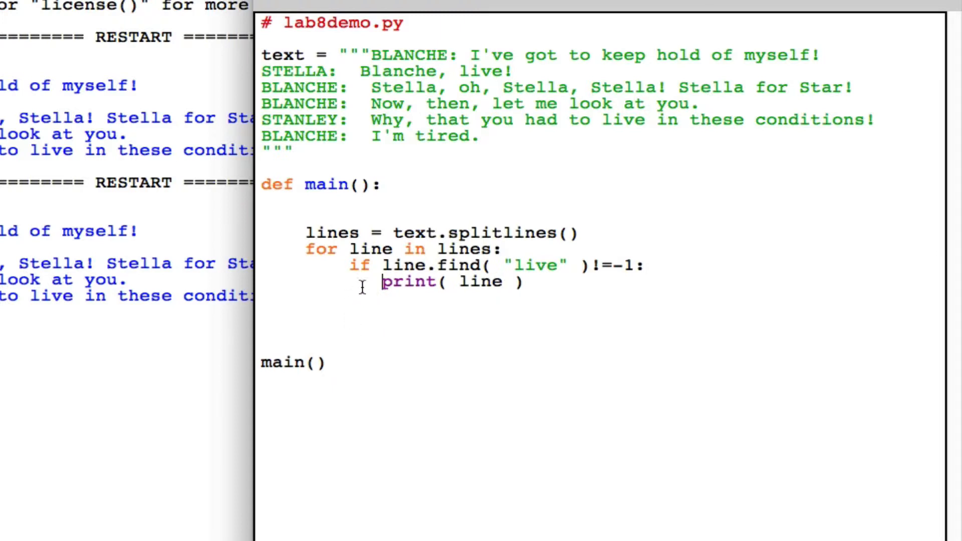
{"action": "mouse_move", "coordinate": [529, 264]}
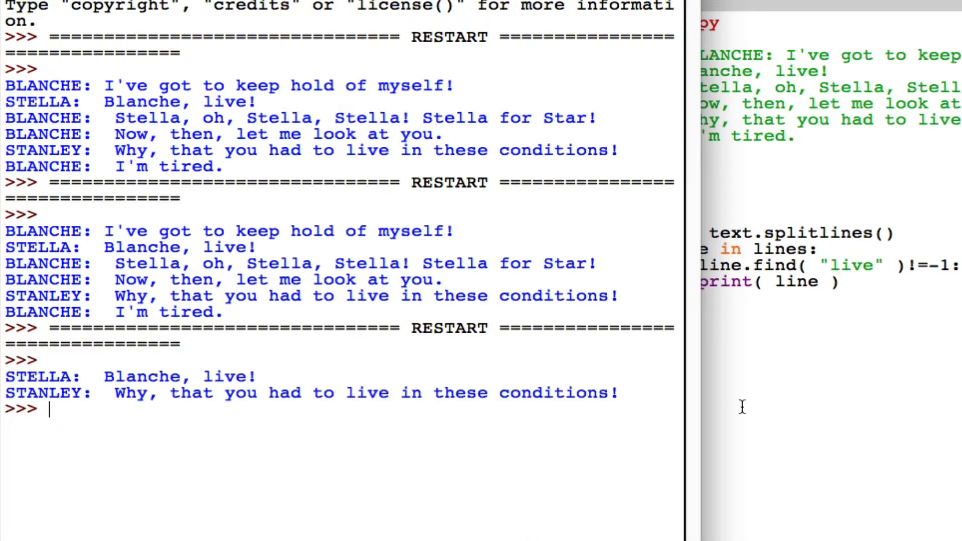
{"action": "mouse_move", "coordinate": [43, 367]}
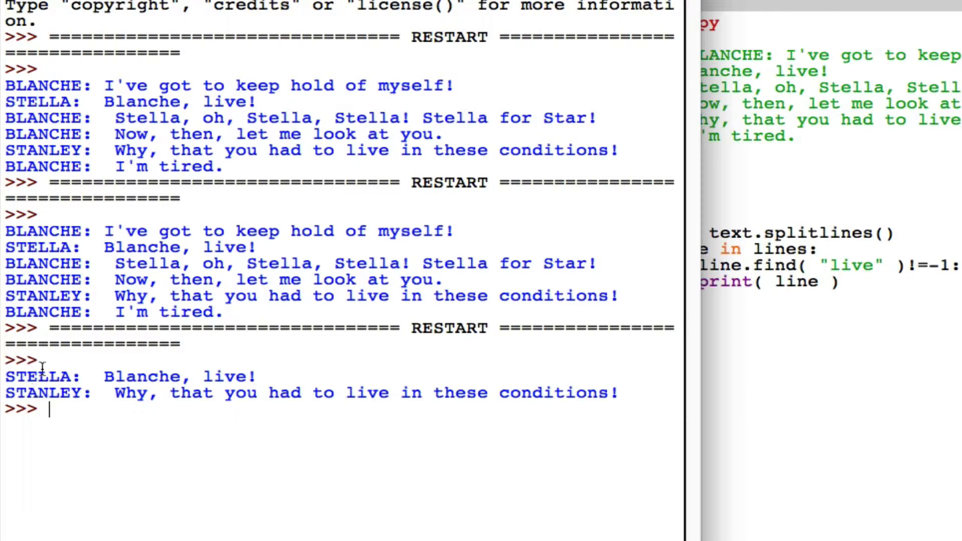
{"action": "mouse_move", "coordinate": [55, 405]}
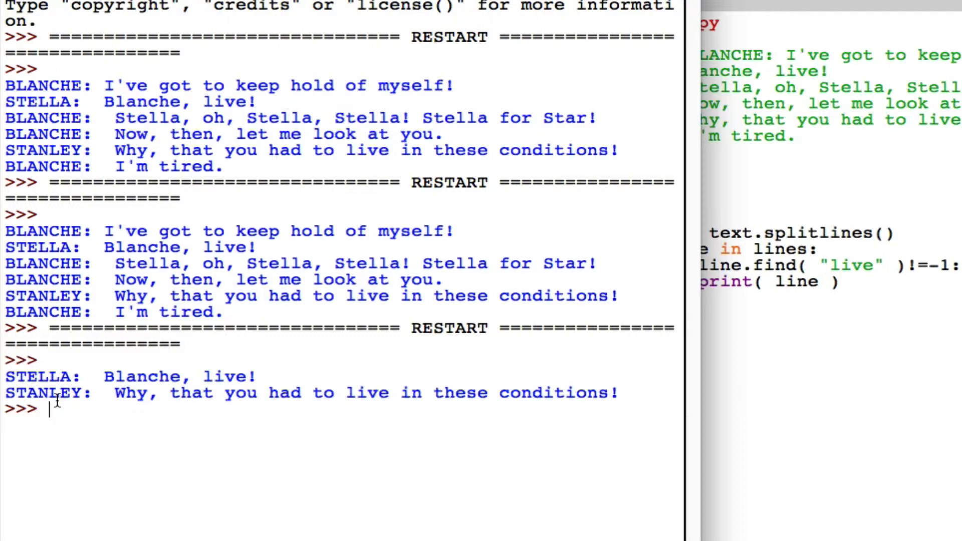
{"action": "mouse_move", "coordinate": [907, 209]}
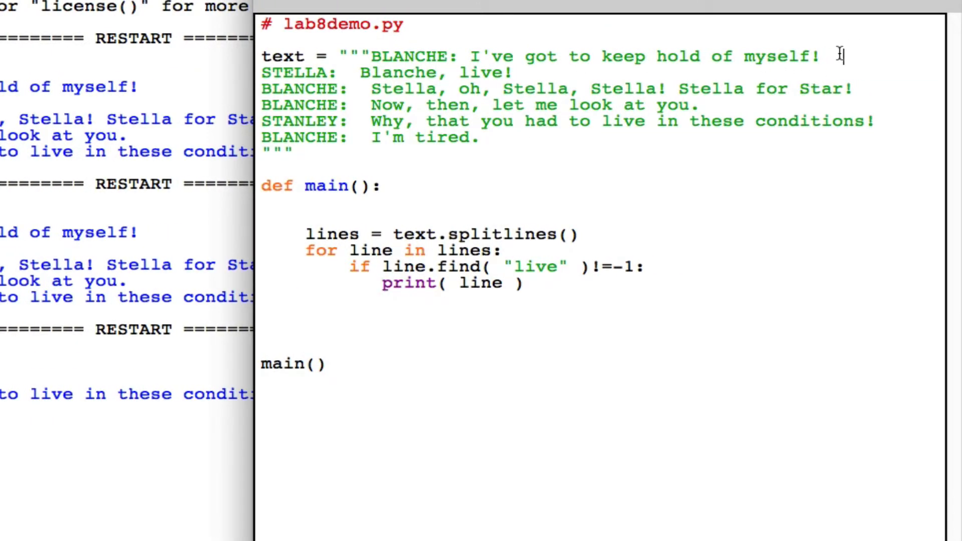
{"action": "mouse_move", "coordinate": [344, 38]}
{"action": "type", "text": "STELLA:  Blanche, live!"}
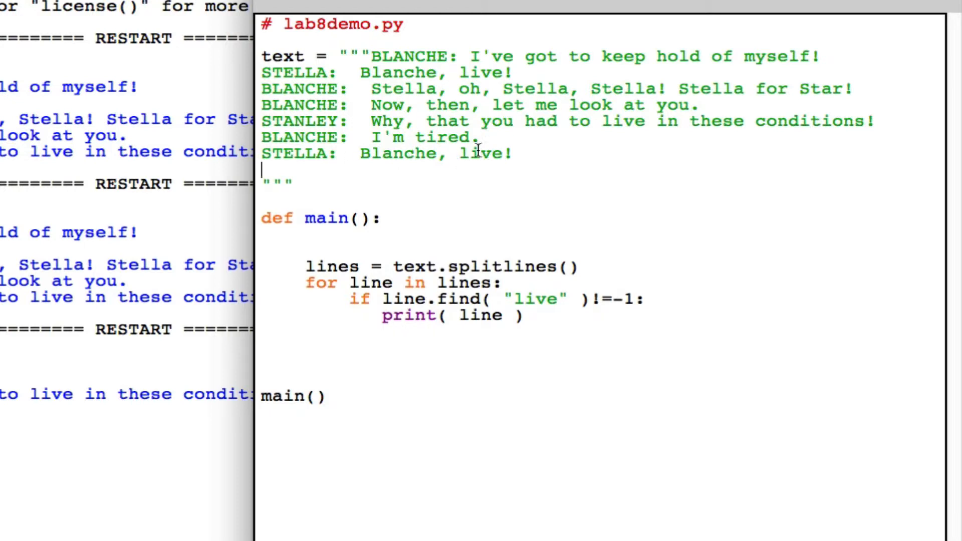
Step: Select the STELLA: Blanche, live! line to duplicate at the end of the text
{"action": "double_click", "coordinate": [482, 153]}
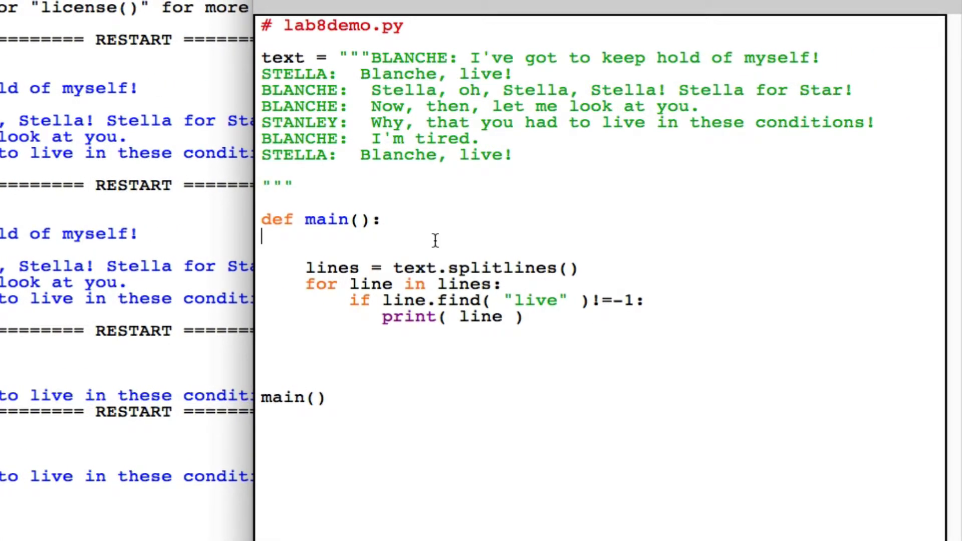
{"action": "mouse_move", "coordinate": [418, 246]}
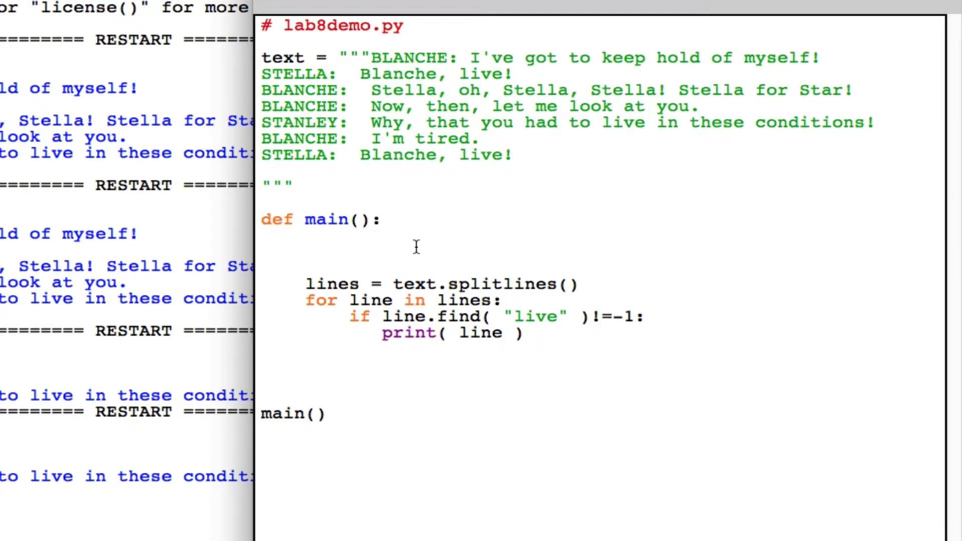
Step: Initialize countStella = 0 at the start of main
{"action": "type", "text": "coun"}
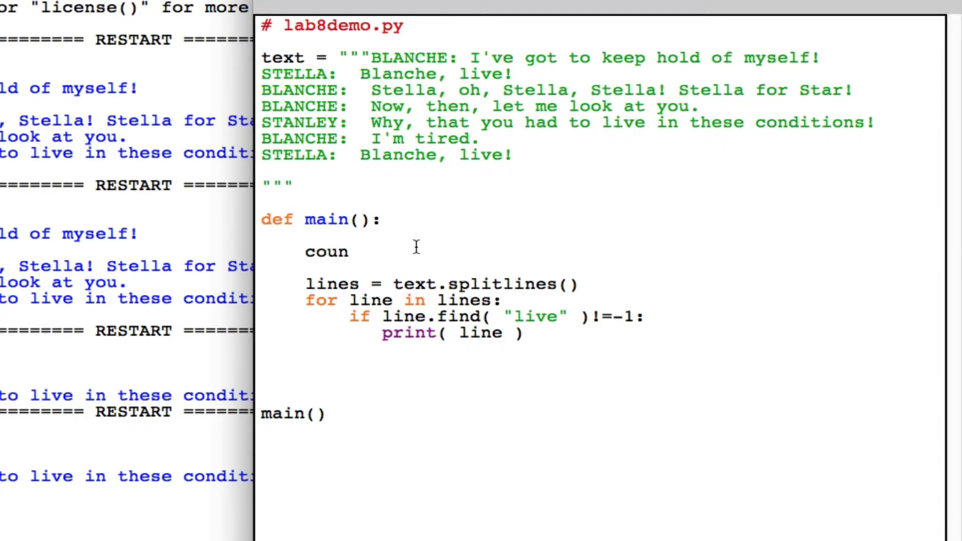
{"action": "type", "text": "tS"}
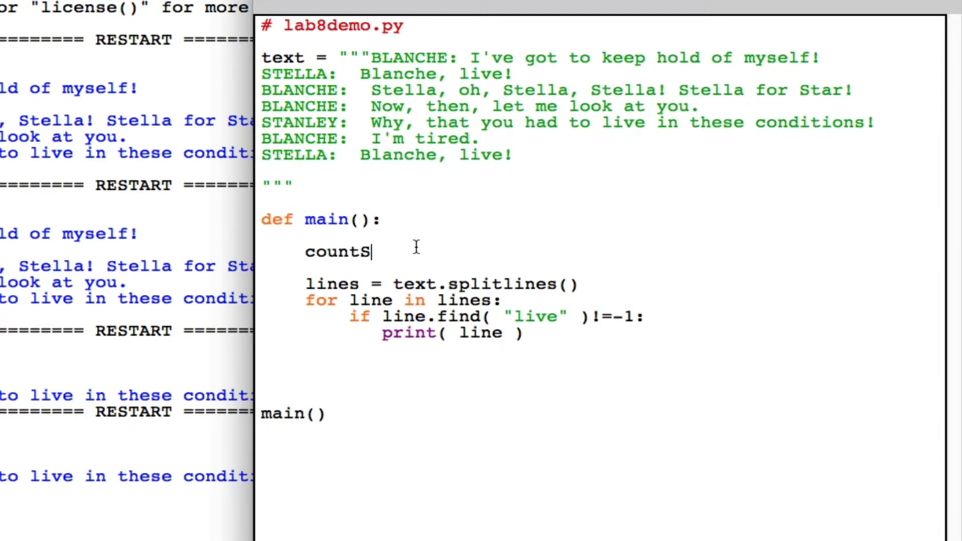
{"action": "type", "text": "tella"}
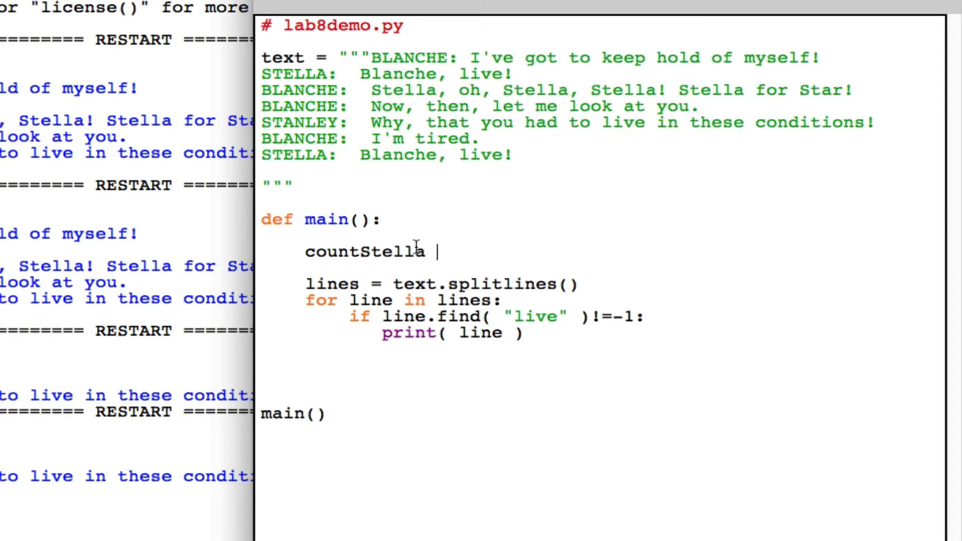
{"action": "type", "text": "= 0"}
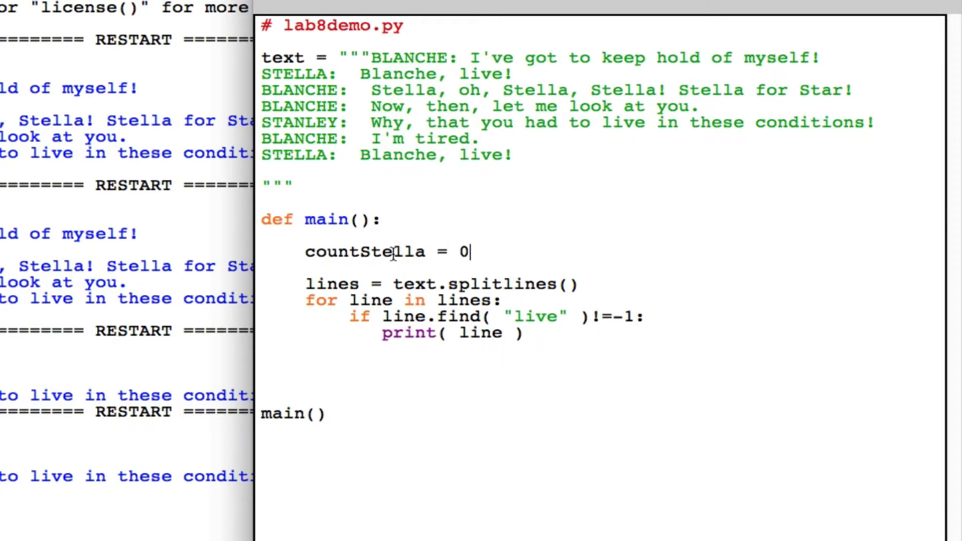
{"action": "left_click", "coordinate": [459, 251]}
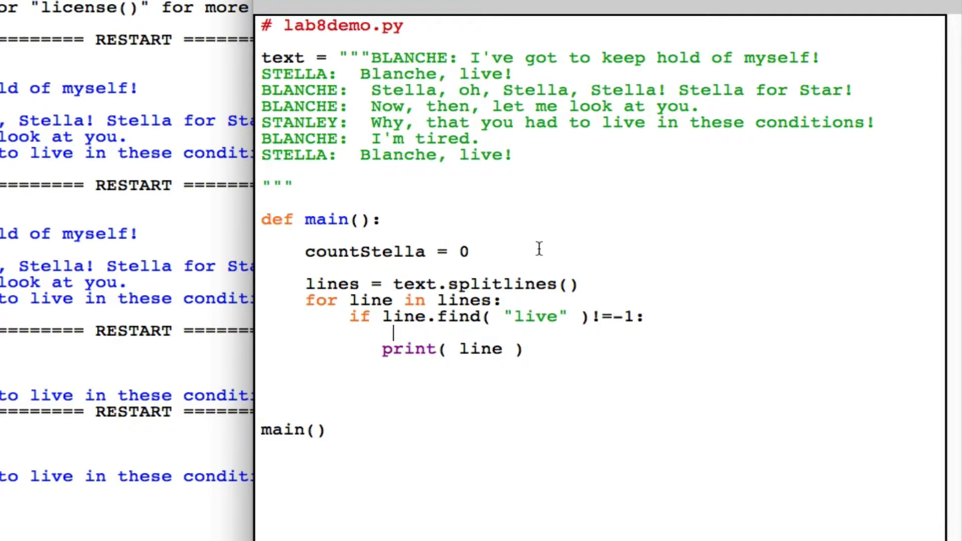
{"action": "mouse_move", "coordinate": [365, 252]}
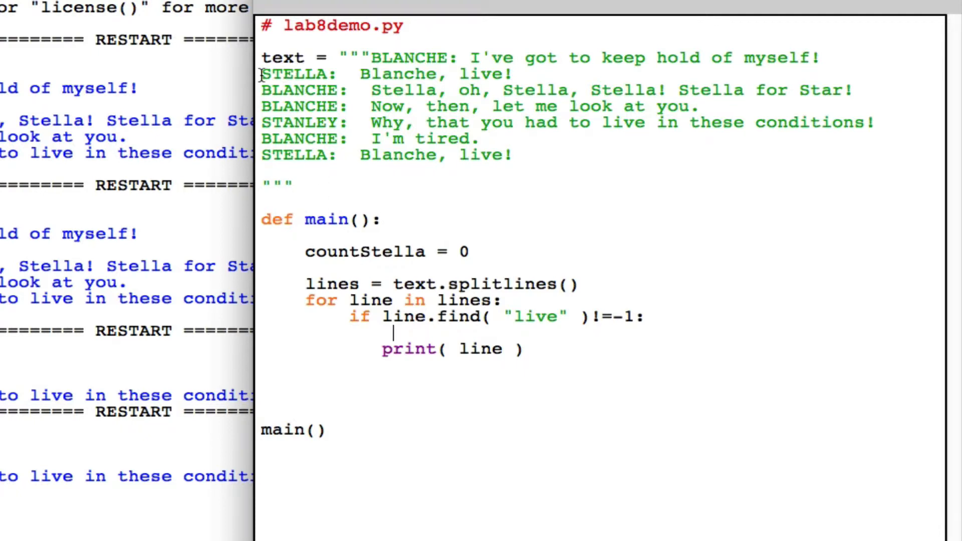
Step: Nest a second condition if line.find("STELLA:") != -1: under the live check
{"action": "double_click", "coordinate": [300, 75]}
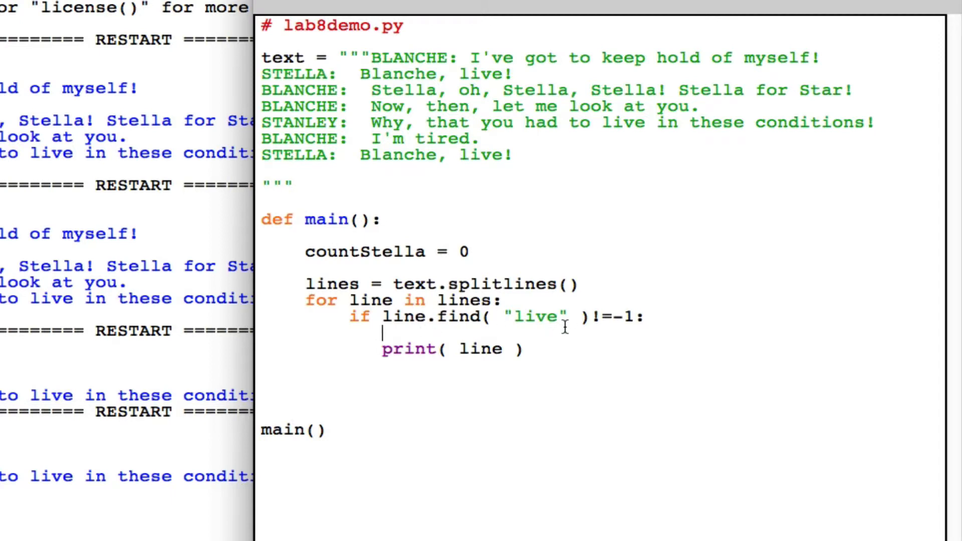
{"action": "type", "text": "if line.find( \"STE"}
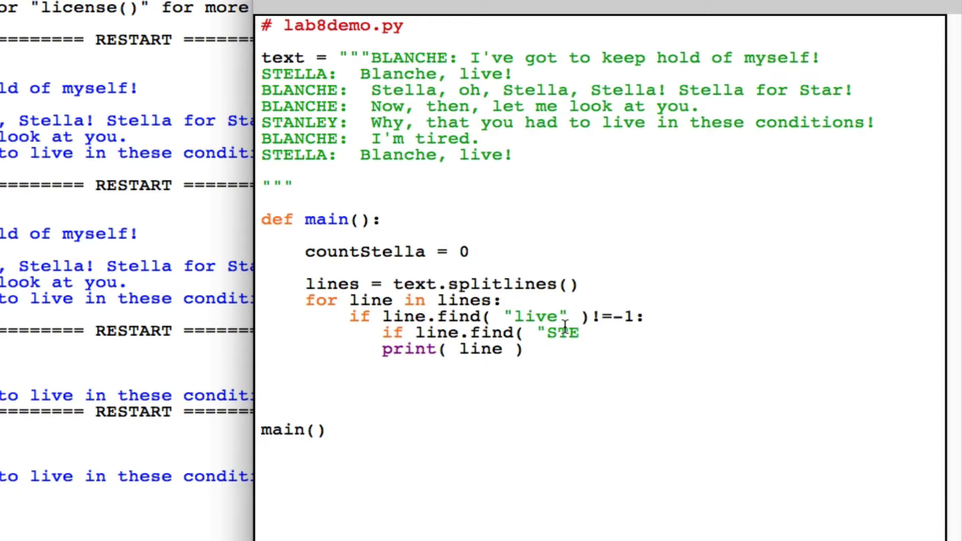
{"action": "type", "text": "LLA:\""}
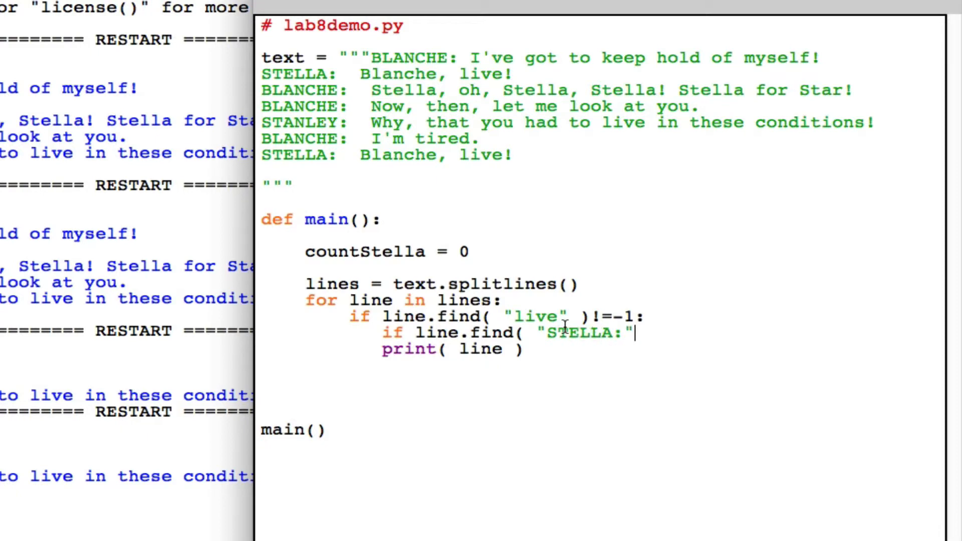
{"action": "type", "text": ") !="}
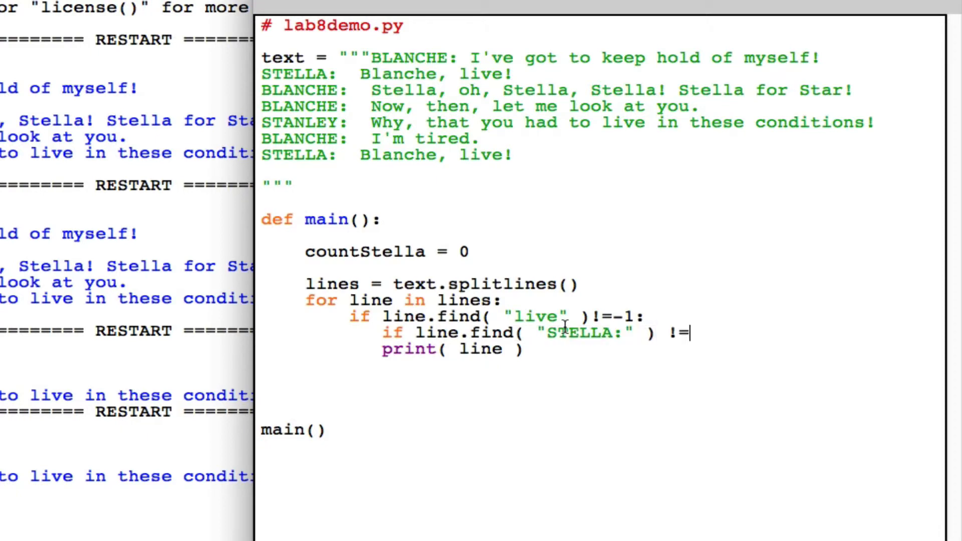
{"action": "type", "text": "-1:"}
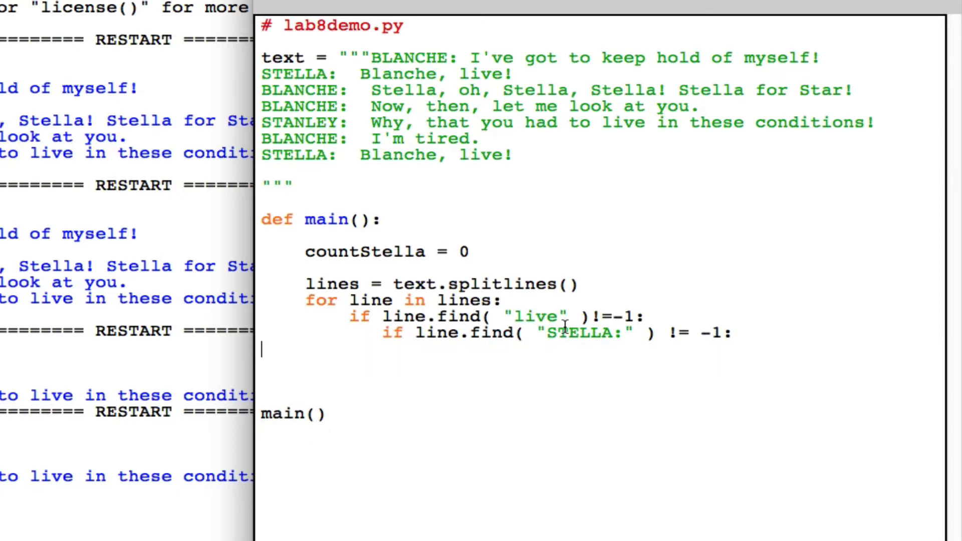
Step: Increment countStella on a match and print(countStella) after the loop
{"action": "left_click", "coordinate": [437, 350]}
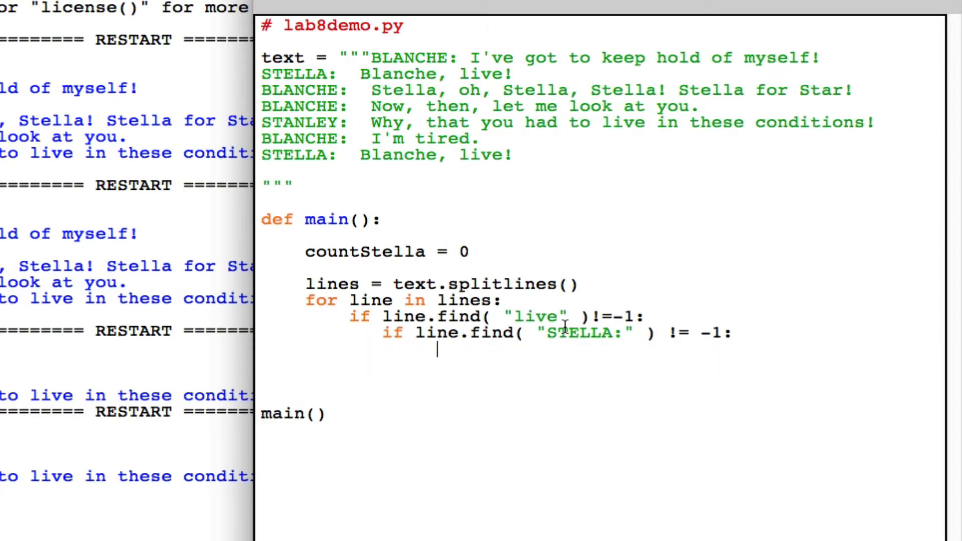
{"action": "type", "text": "countStell"}
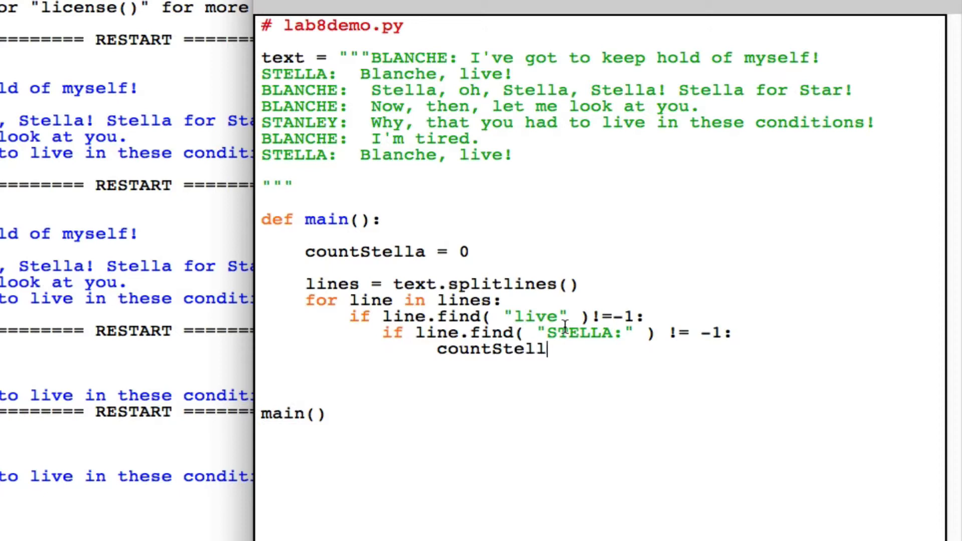
{"action": "type", "text": "a = count"}
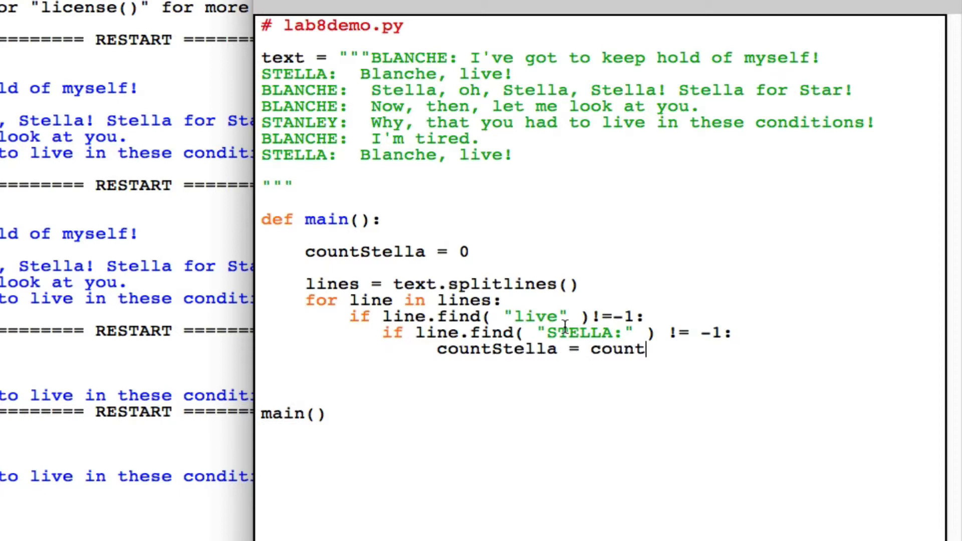
{"action": "type", "text": "Stella + 1"}
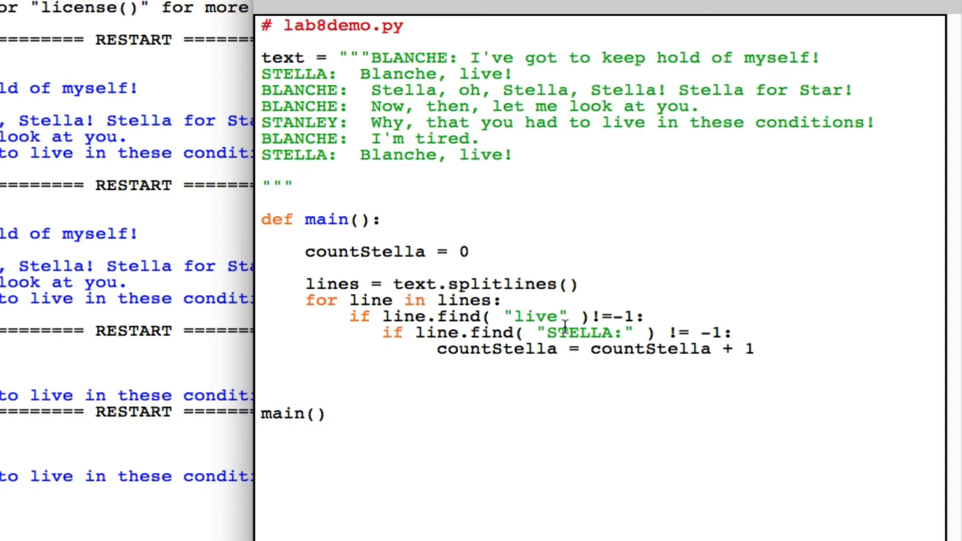
{"action": "left_click", "coordinate": [262, 367]}
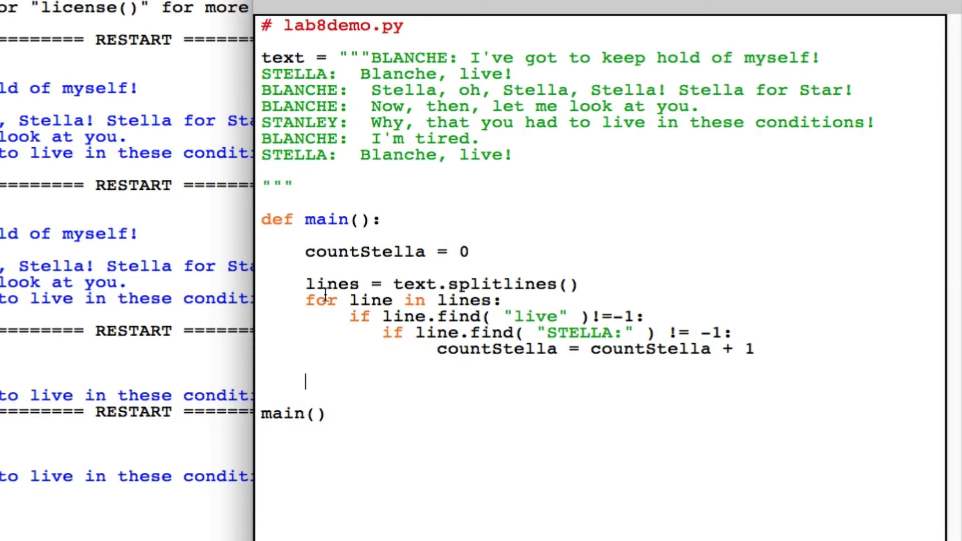
{"action": "mouse_move", "coordinate": [306, 390]}
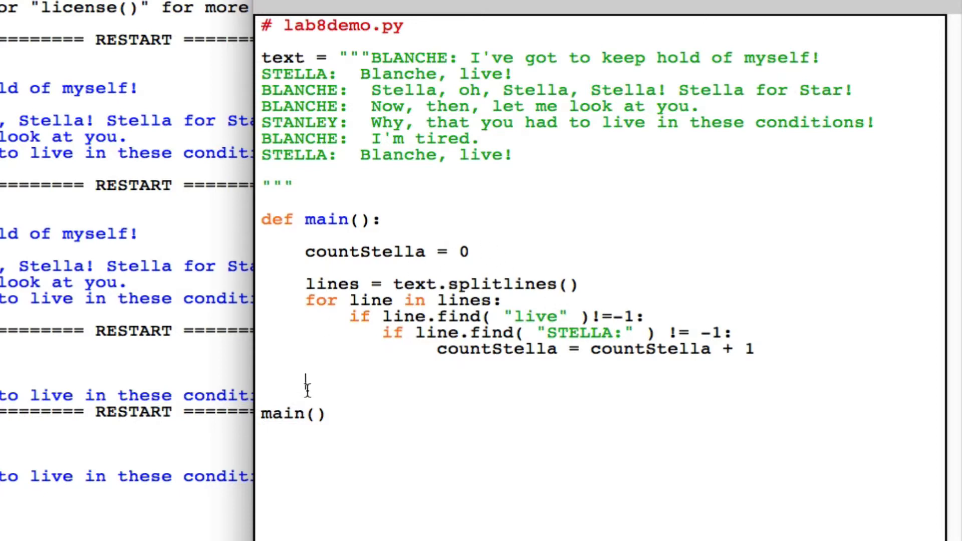
{"action": "type", "text": "prin"}
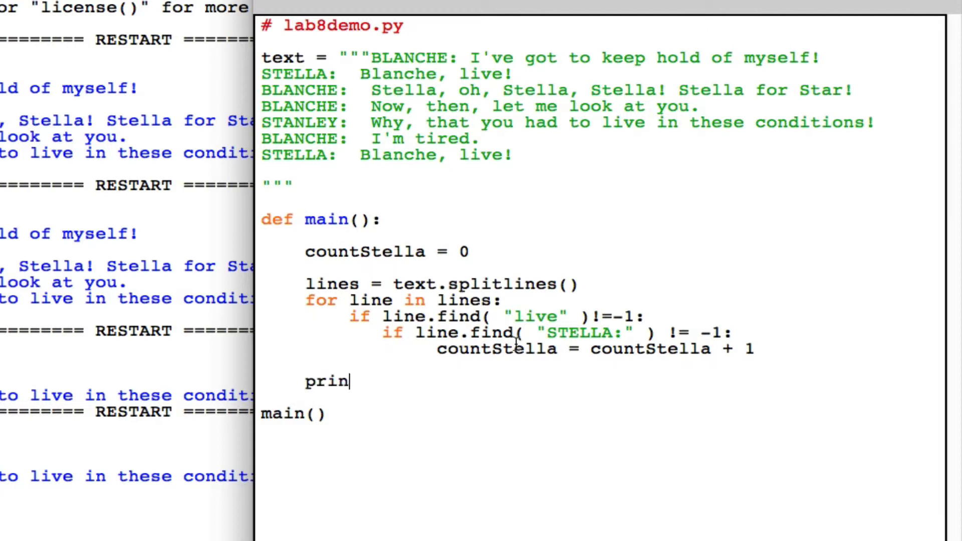
{"action": "type", "text": "t( countStella"}
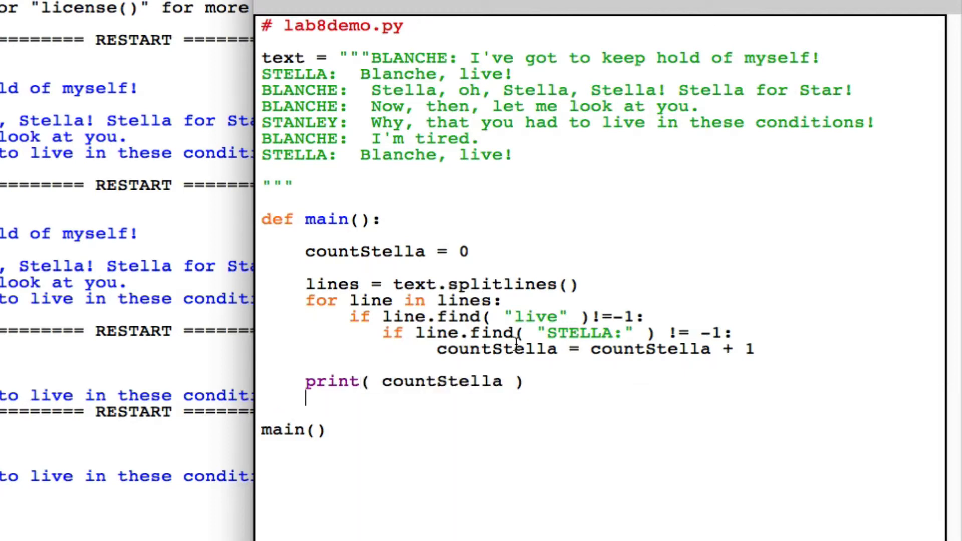
Step: Run the module so the shell prints 2 as the STELLA line count
{"action": "key", "text": "F5"}
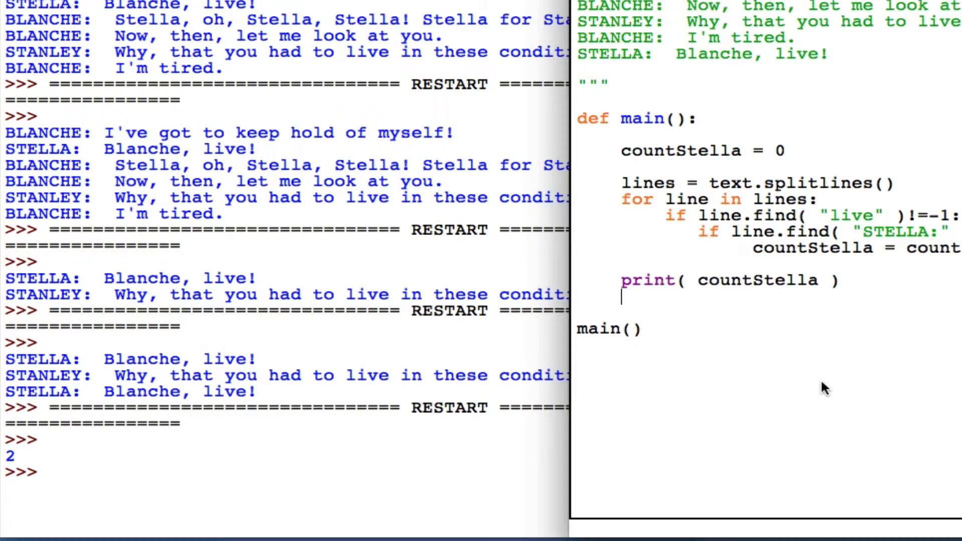
{"action": "mouse_move", "coordinate": [682, 130]}
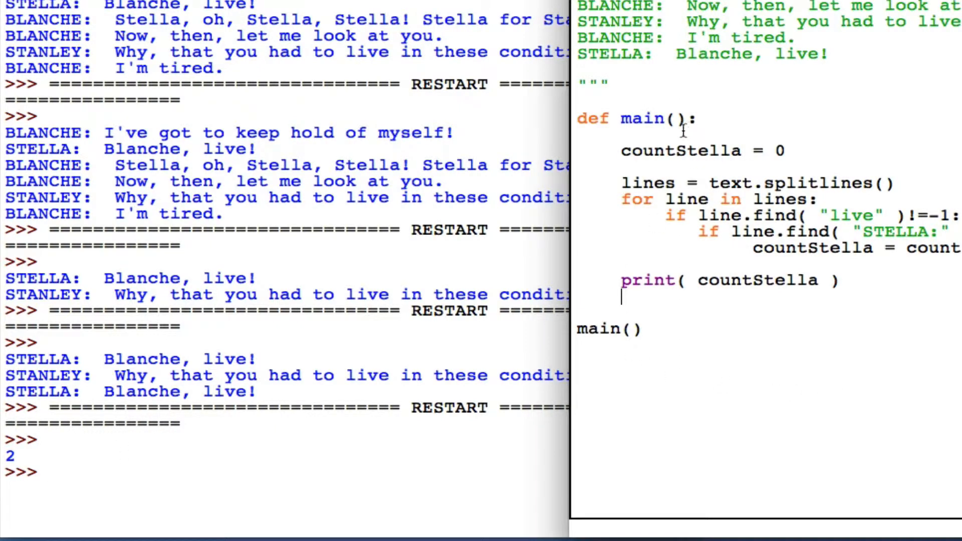
{"action": "mouse_move", "coordinate": [104, 392]}
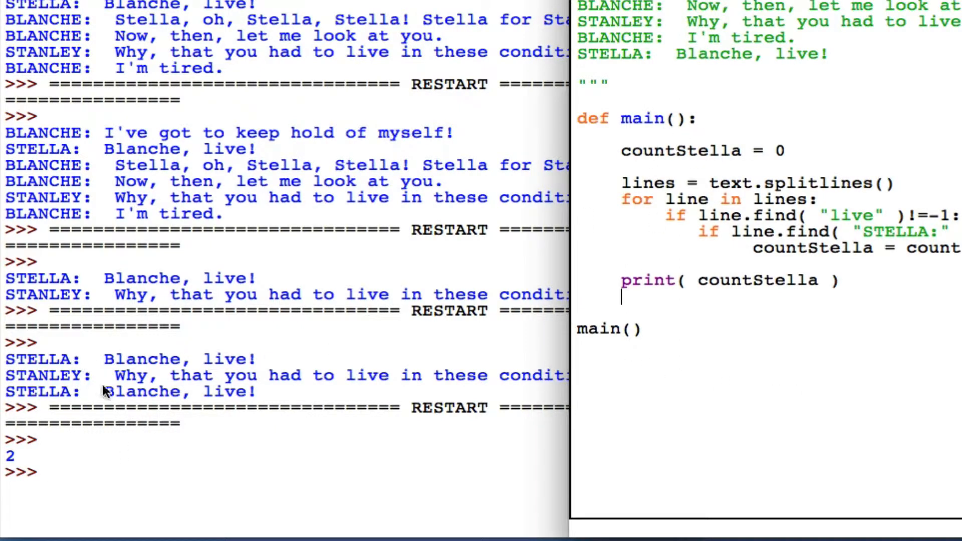
{"action": "double_click", "coordinate": [226, 359]}
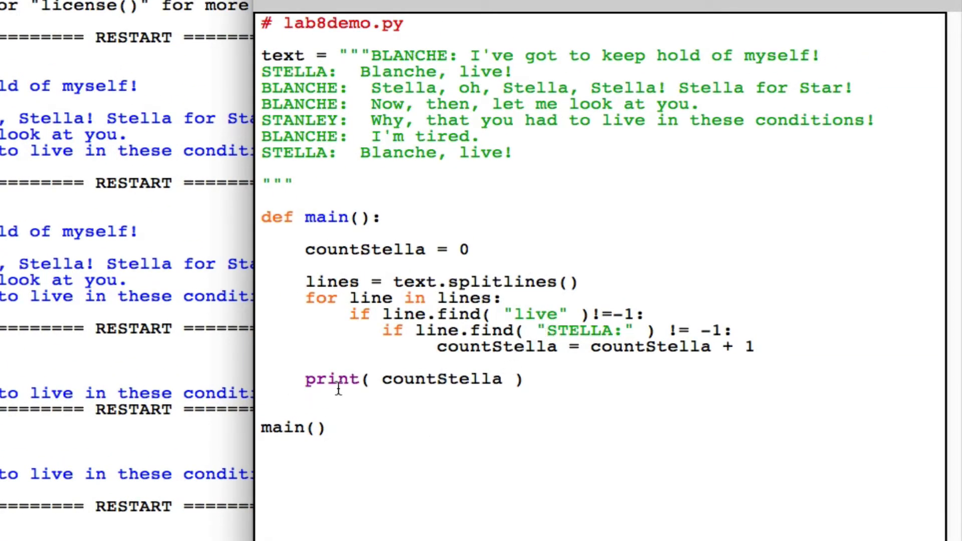
{"action": "mouse_move", "coordinate": [387, 239]}
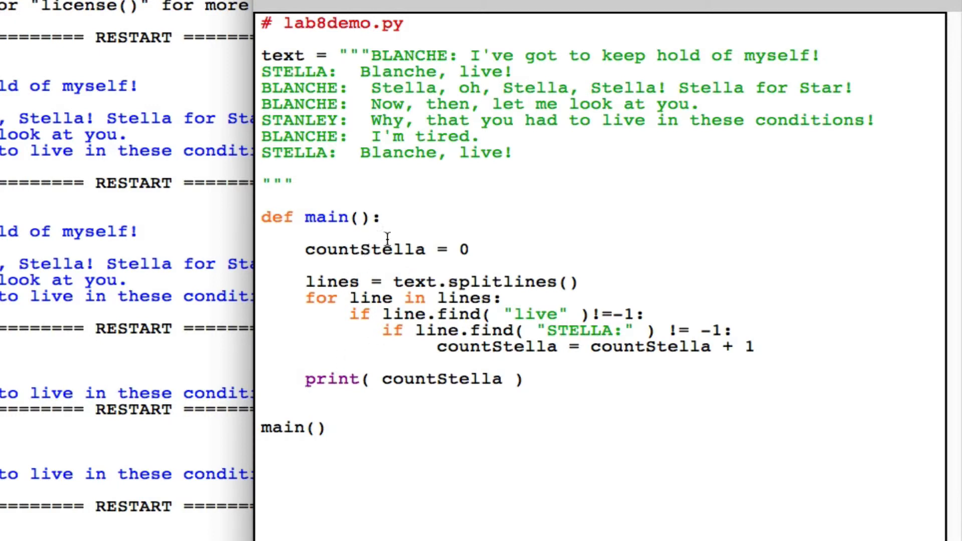
{"action": "mouse_move", "coordinate": [305, 379]}
{"action": "type", "text": "ste"}
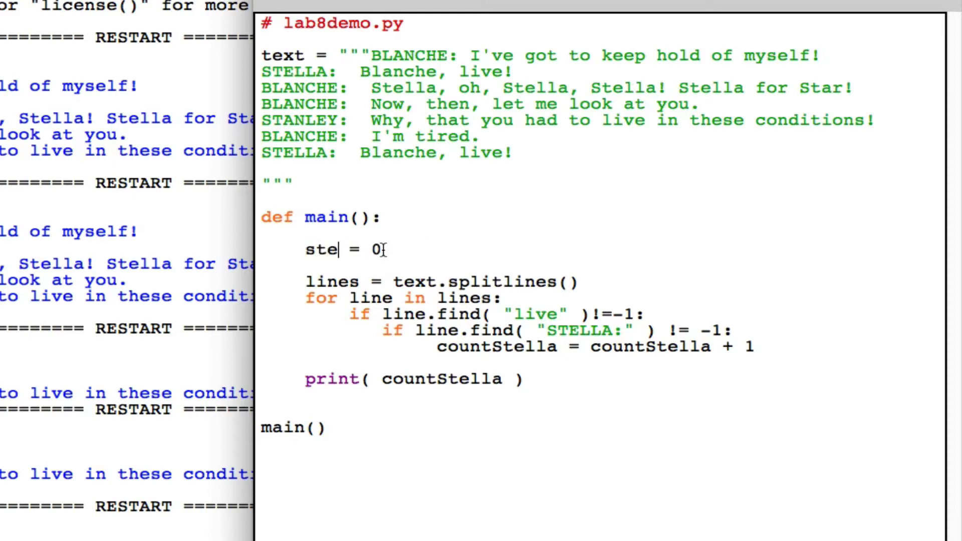
Step: Replace the counter initialisation with stellaSays = False
{"action": "type", "text": "lla"}
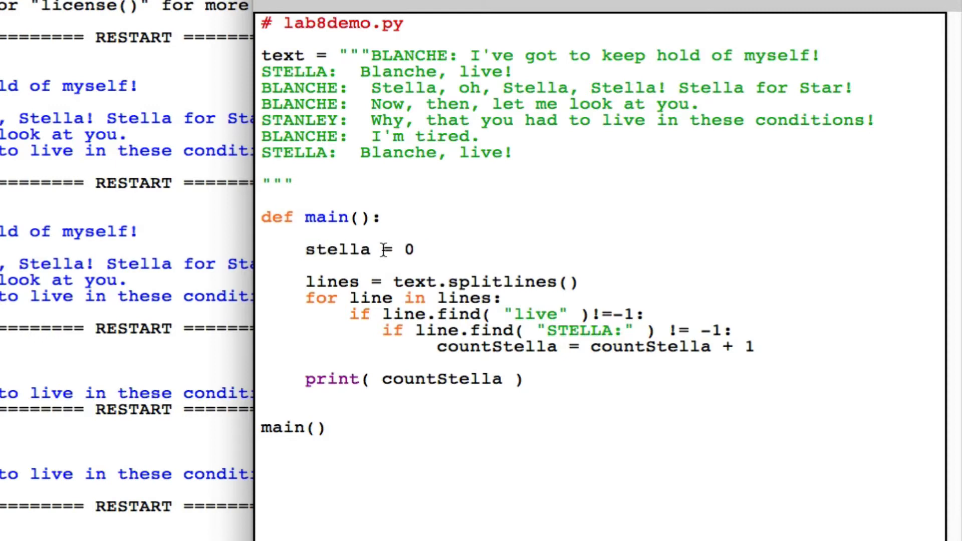
{"action": "type", "text": "Sa"}
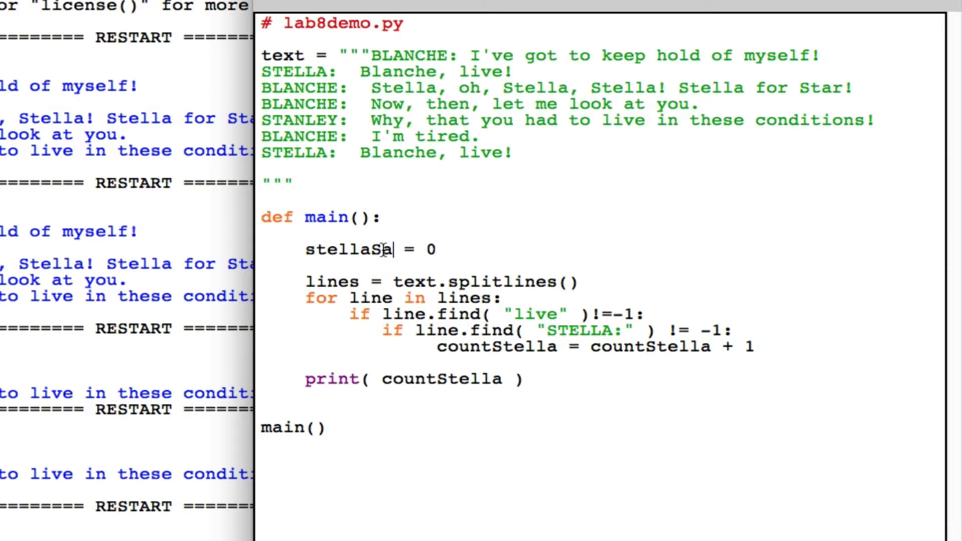
{"action": "type", "text": "ys"}
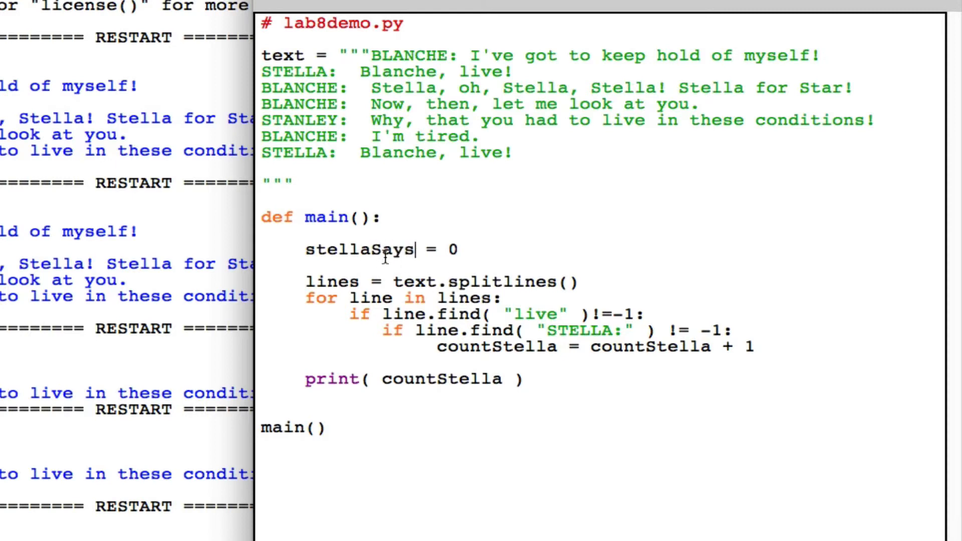
{"action": "mouse_move", "coordinate": [456, 248]}
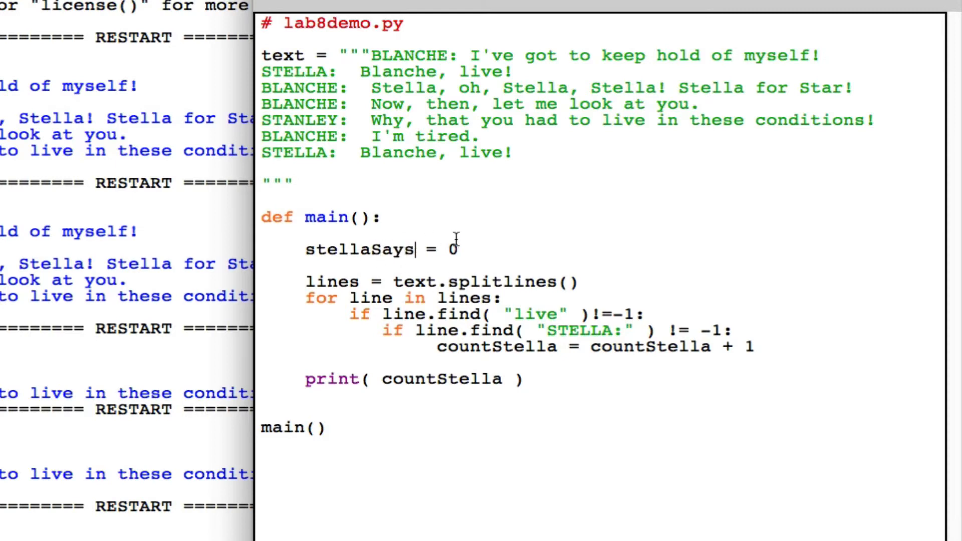
{"action": "type", "text": "Fal"}
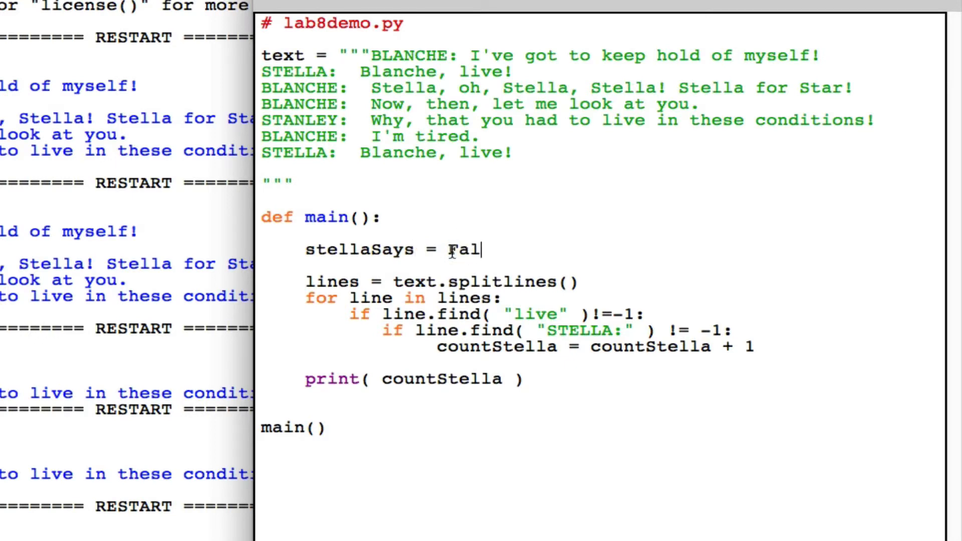
{"action": "type", "text": "se"}
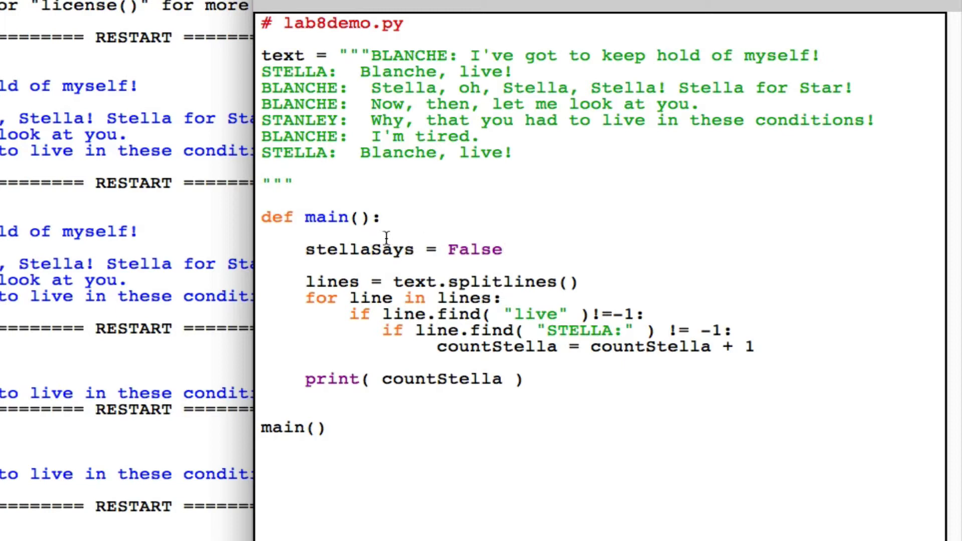
{"action": "left_click", "coordinate": [503, 250]}
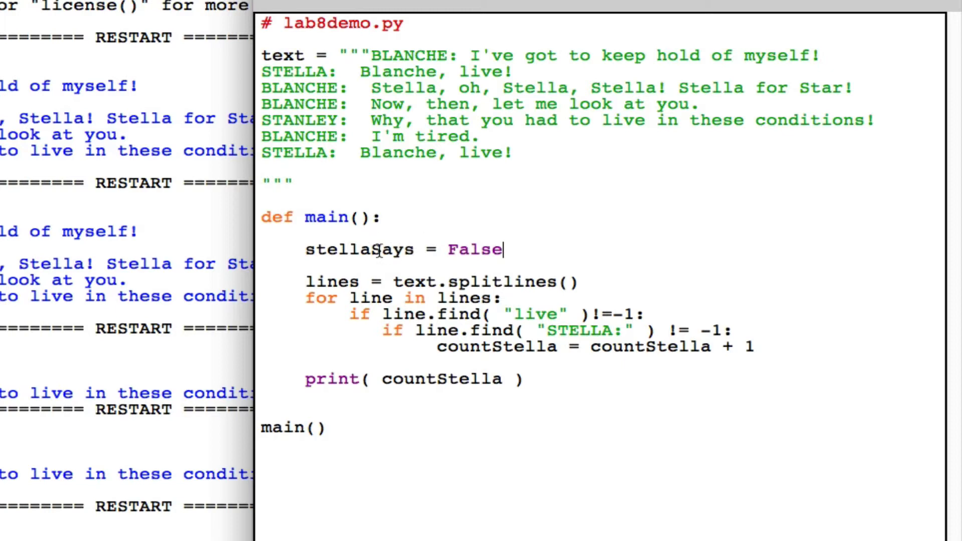
{"action": "mouse_move", "coordinate": [553, 307]}
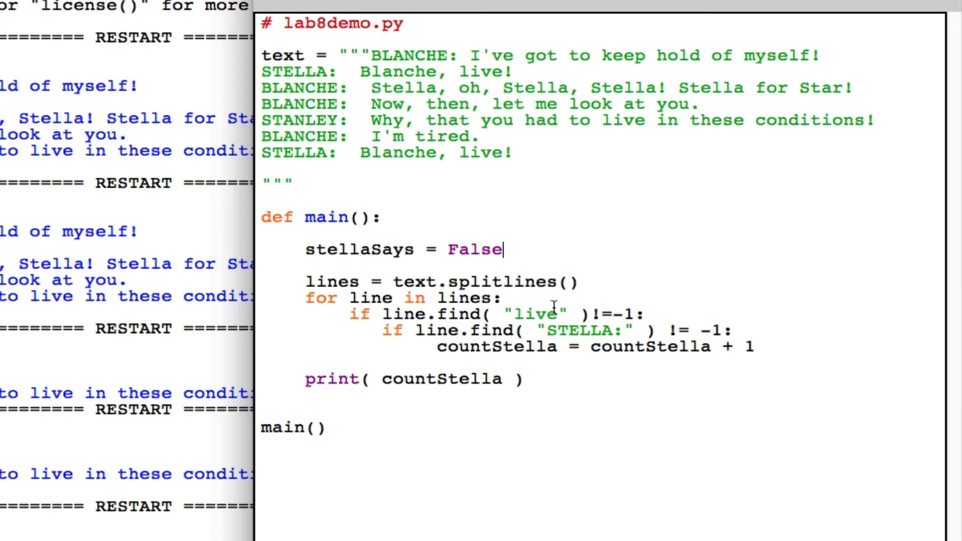
Step: Replace the increment with stellaSays = True and print(stellaSays) after the loop
{"action": "left_click", "coordinate": [743, 331]}
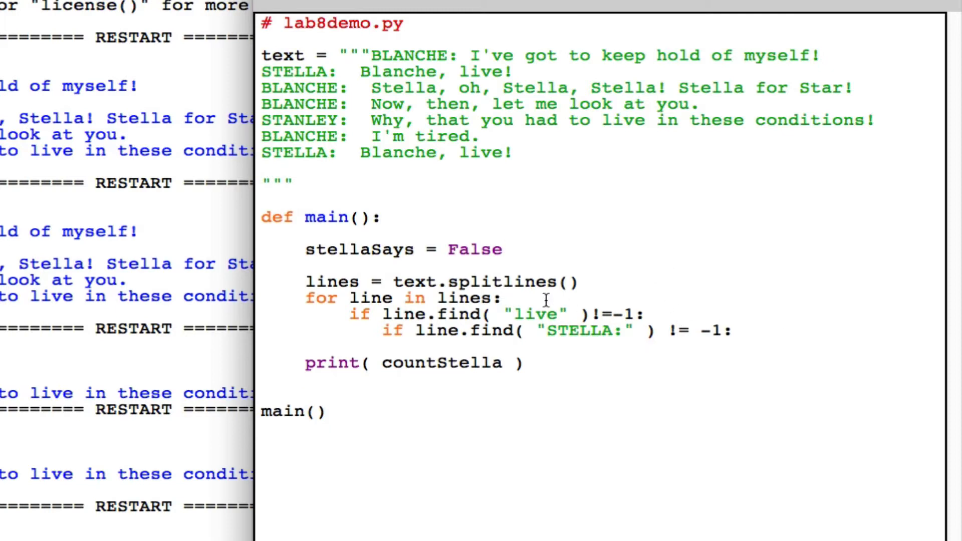
{"action": "mouse_move", "coordinate": [457, 332]}
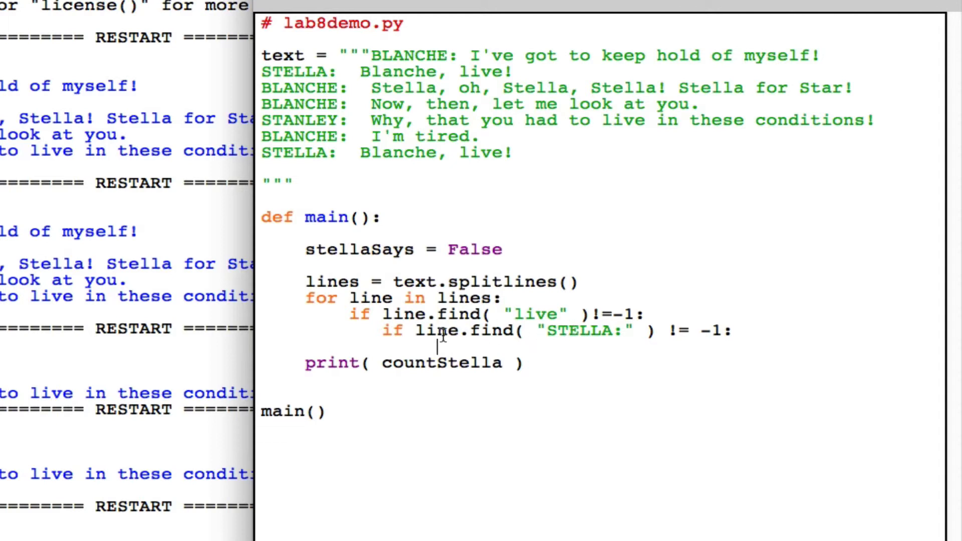
{"action": "type", "text": "stella"}
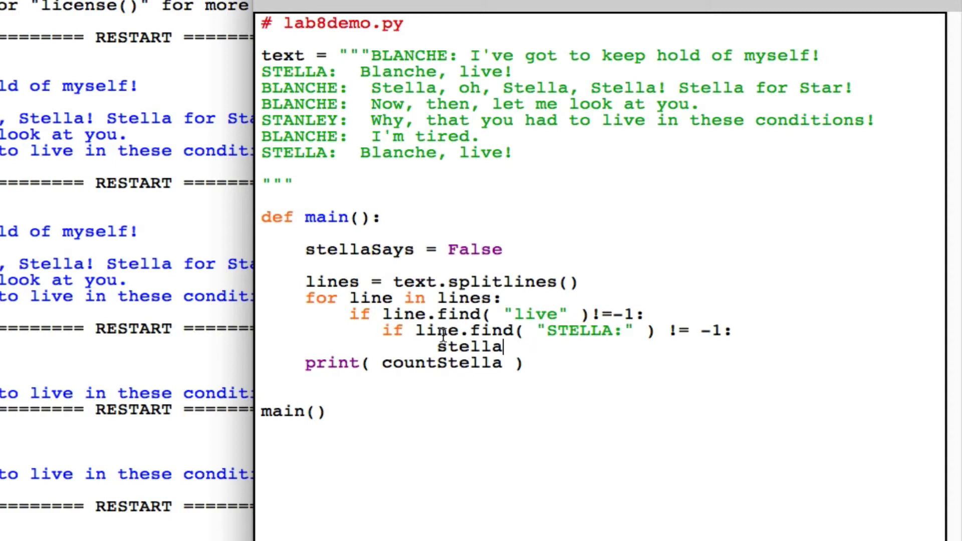
{"action": "type", "text": "Says"}
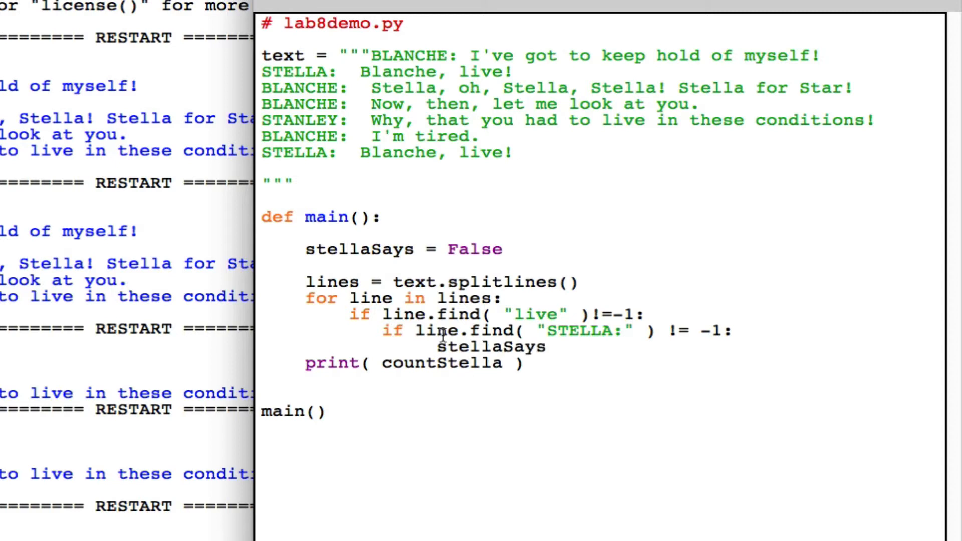
{"action": "type", "text": "= True"}
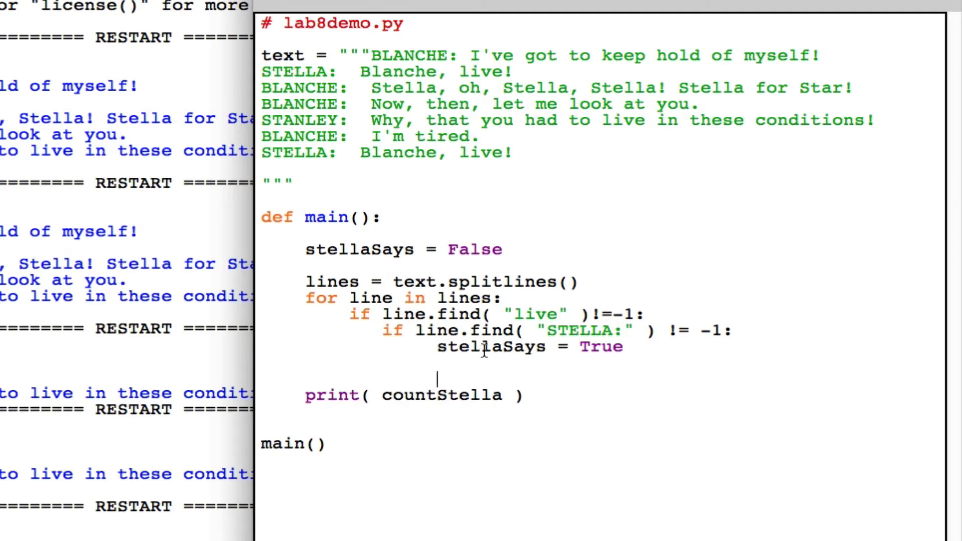
{"action": "type", "text": "stellaSays"}
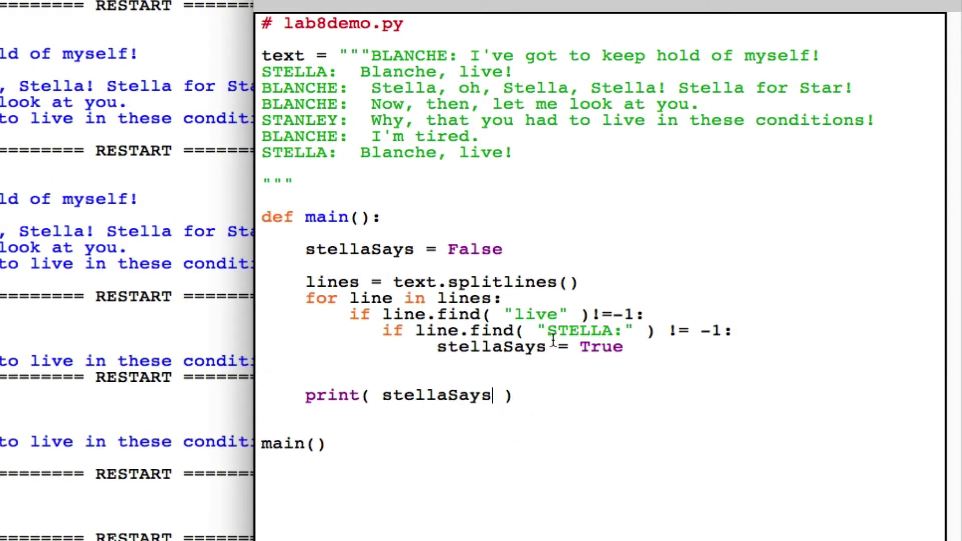
Step: Swap the search keyword to "chocolate" for a False run, then back to "live"
{"action": "double_click", "coordinate": [537, 314]}
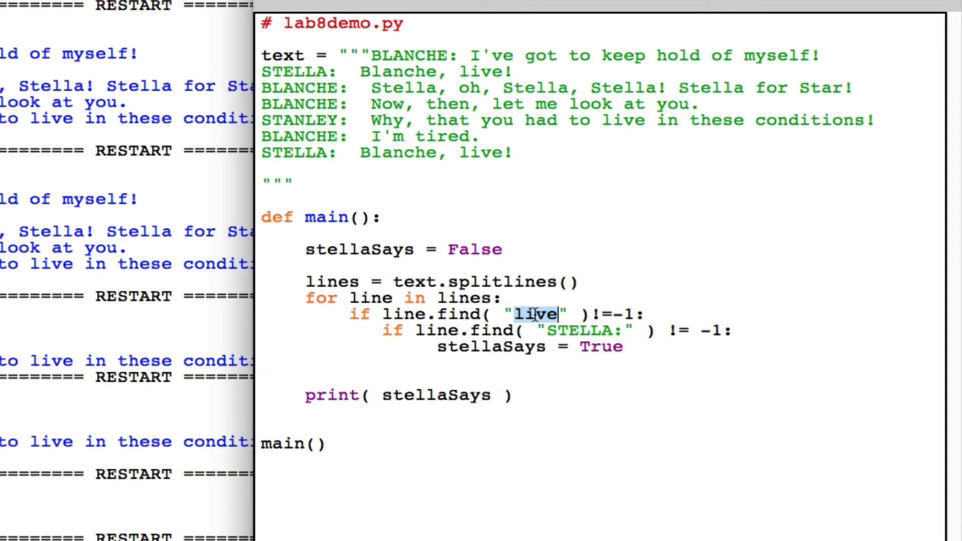
{"action": "type", "text": "chocolate"}
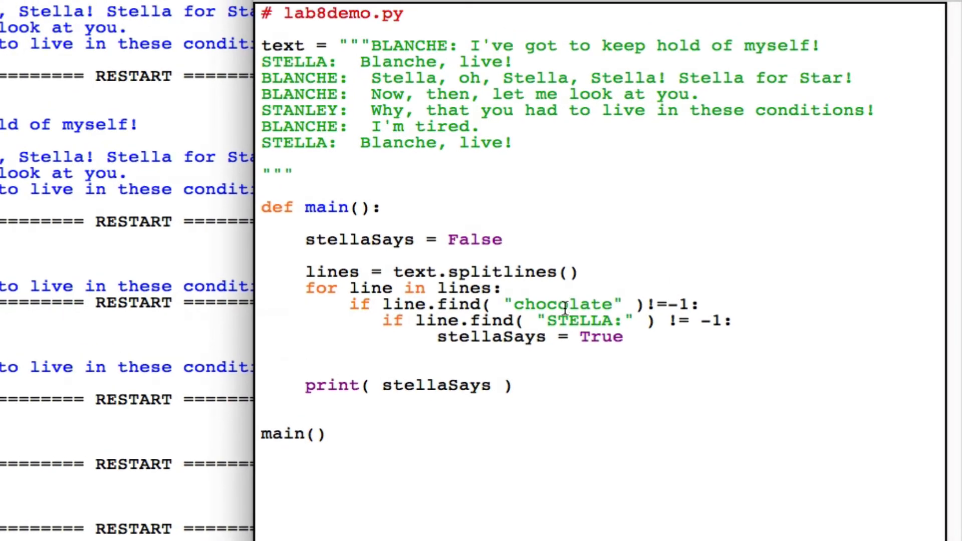
{"action": "type", "text": "liv"}
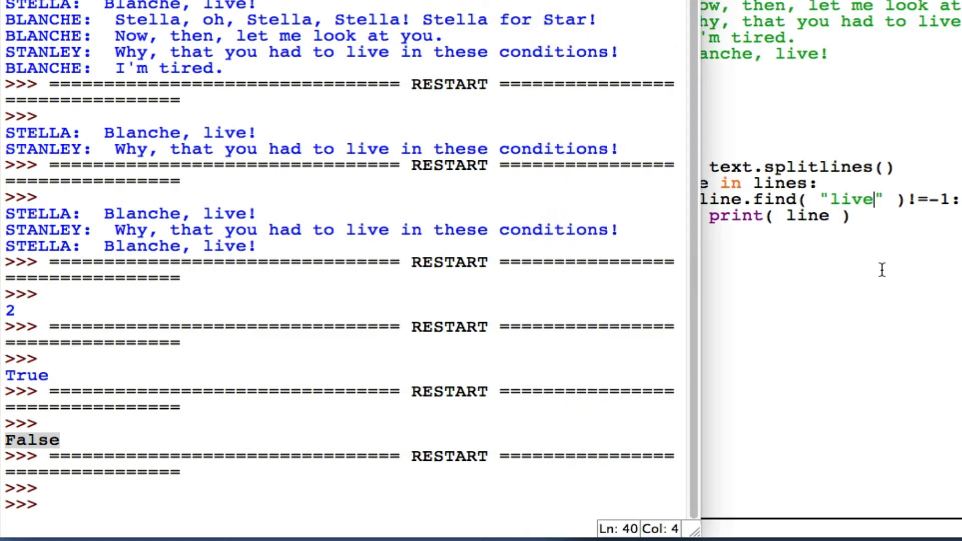
Step: Scroll the shell to read the three printed lines containing live
{"action": "scroll", "scroll_direction": "down", "scroll_amount": 3}
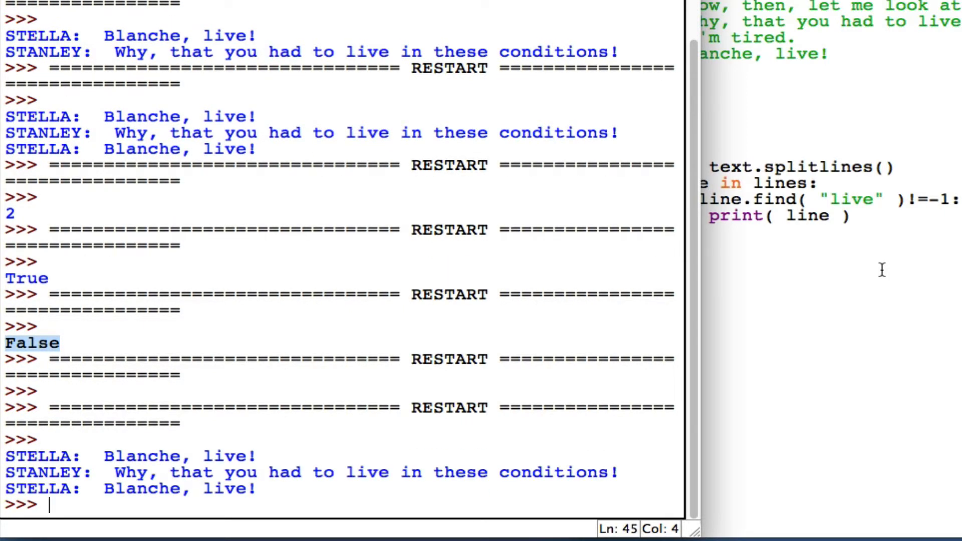
{"action": "mouse_move", "coordinate": [679, 245]}
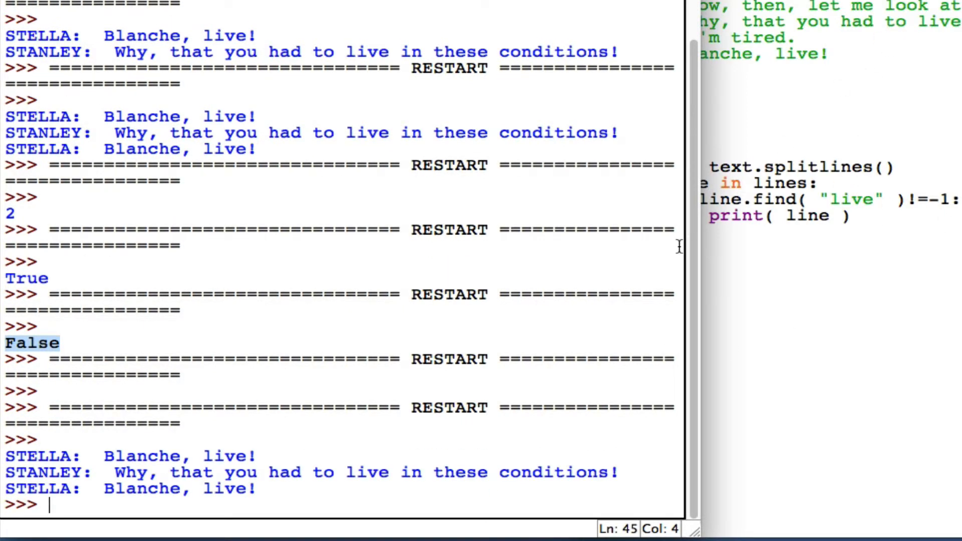
{"action": "left_click", "coordinate": [43, 440]}
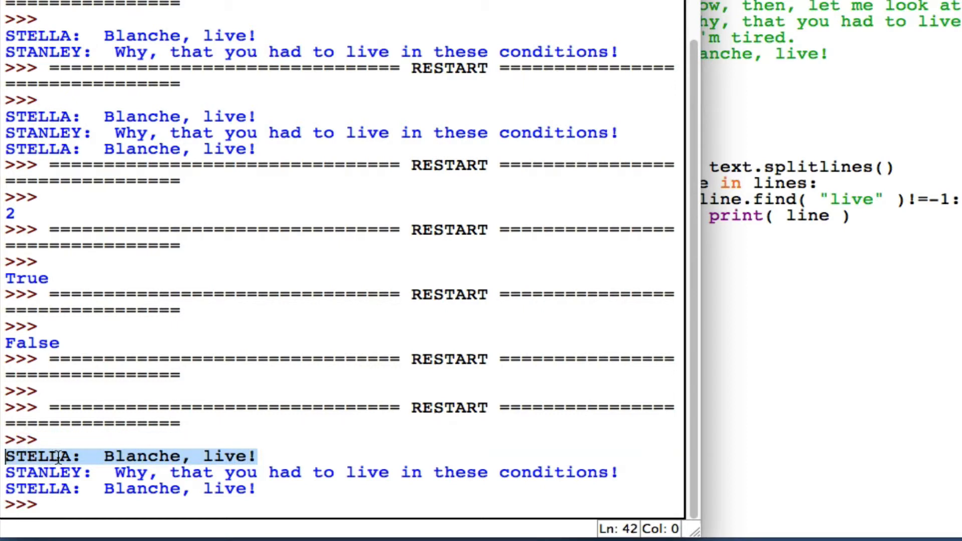
{"action": "mouse_move", "coordinate": [87, 480]}
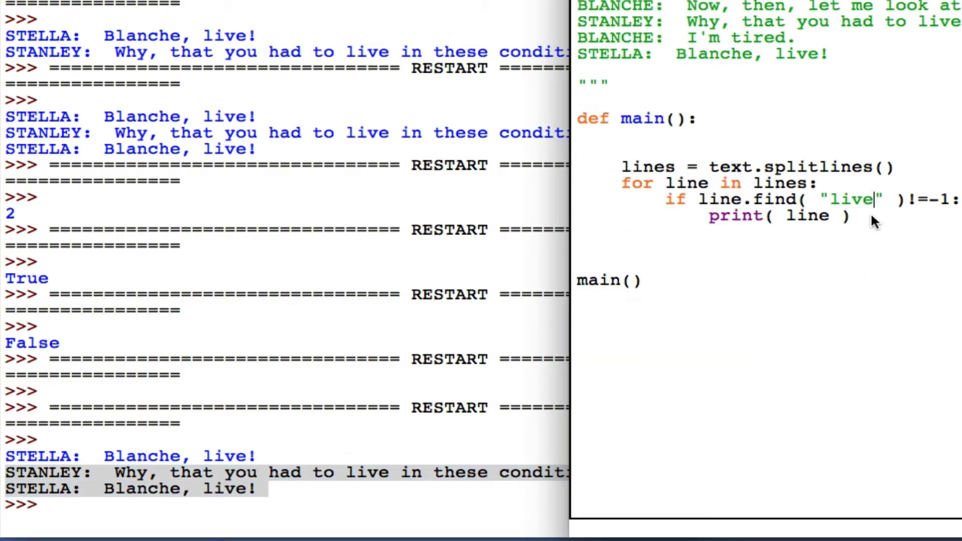
Step: Add break after print(line) so the loop stops at the first match
{"action": "type", "text": "break"}
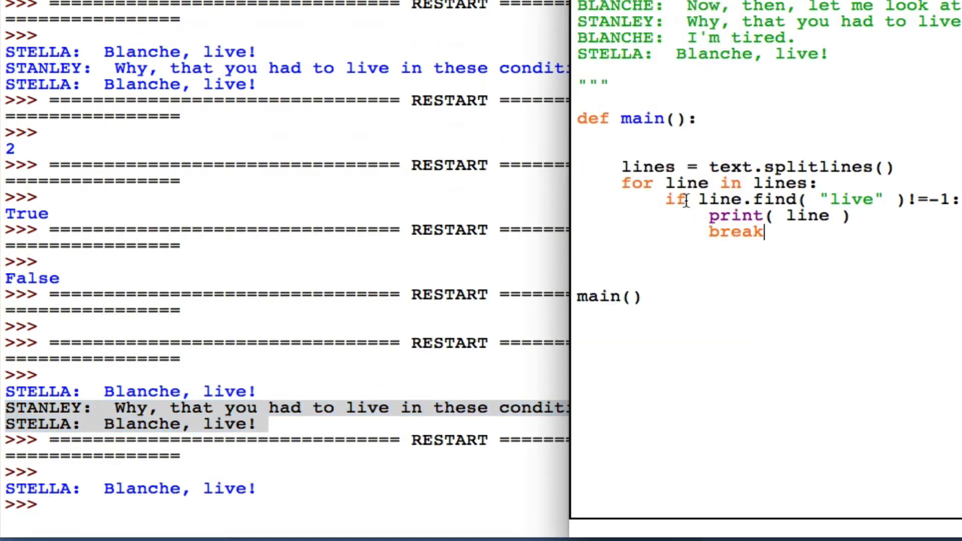
{"action": "mouse_move", "coordinate": [743, 232]}
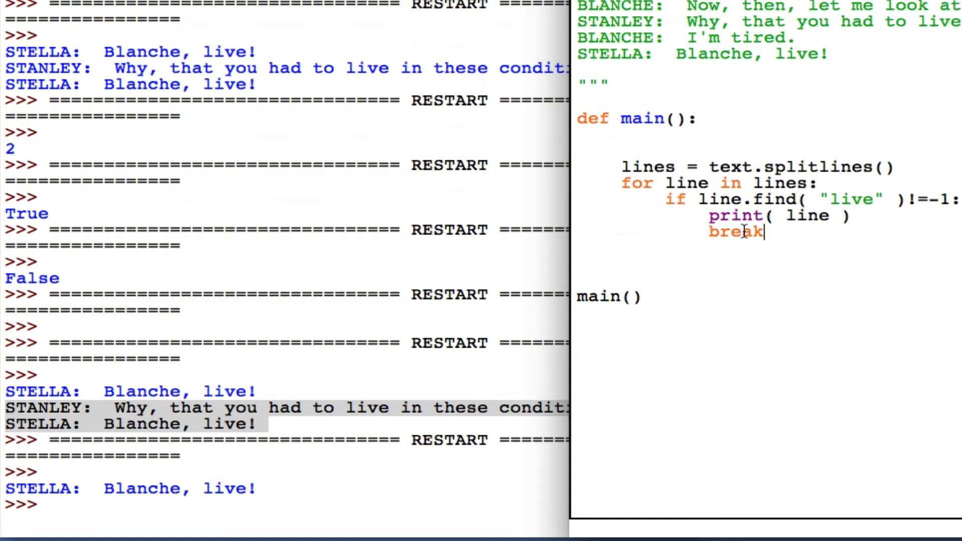
{"action": "mouse_move", "coordinate": [643, 203]}
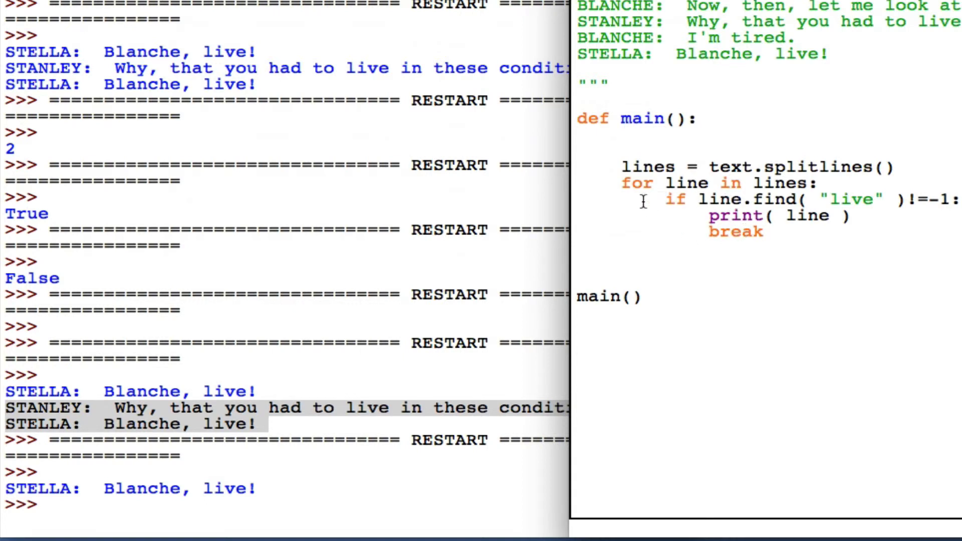
{"action": "mouse_move", "coordinate": [642, 182]}
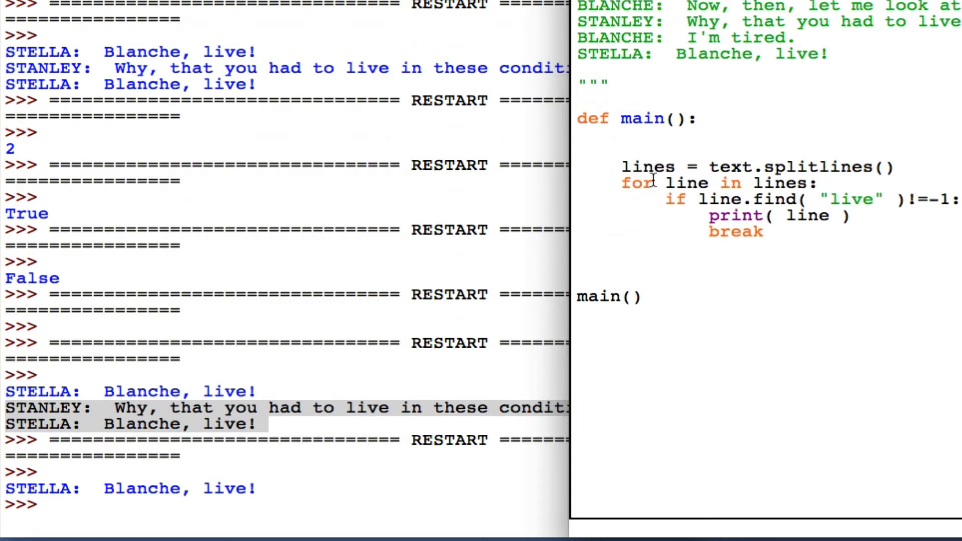